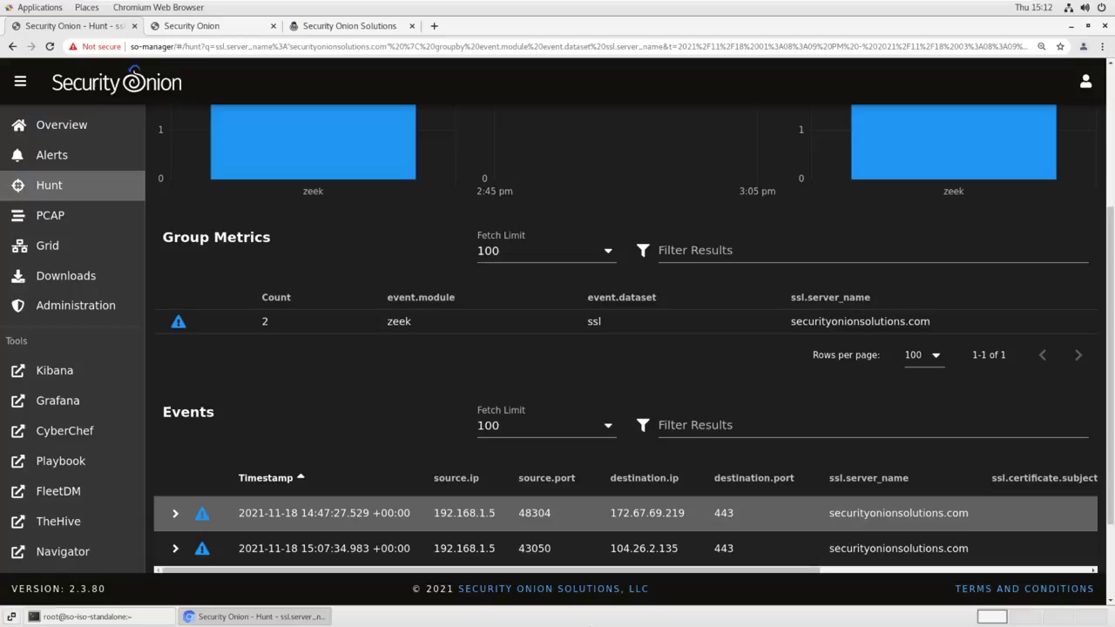
mouse_move(384, 383)
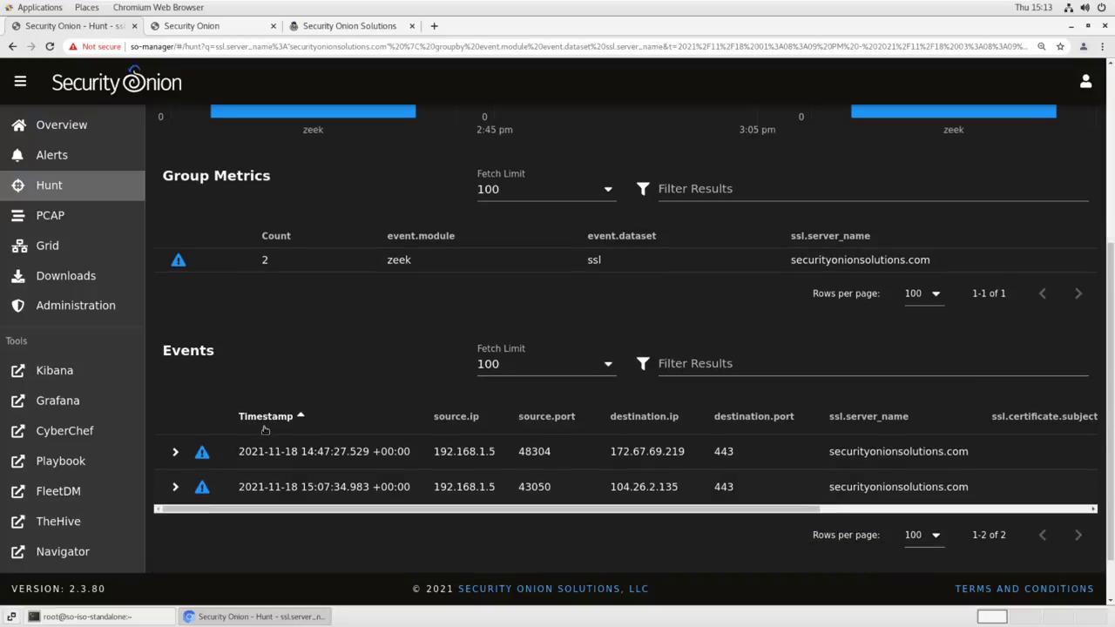
- Expand the 14:47:27 securityonionsolutions.com SSL event and scroll through all its fields
left_click(175, 451)
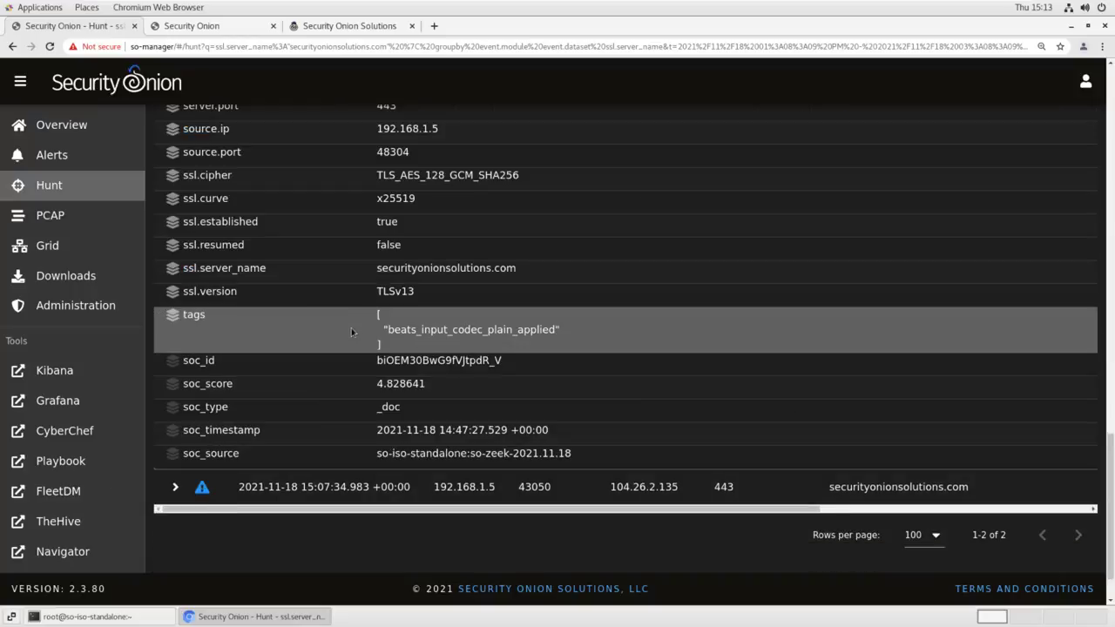
scroll("up", 3)
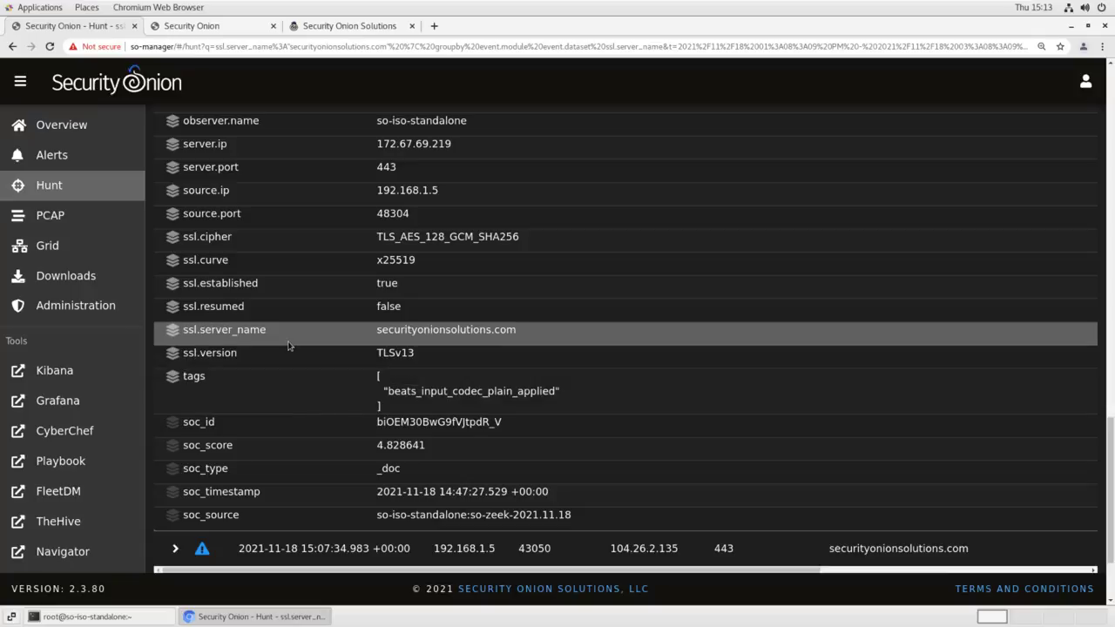
scroll("up", 3)
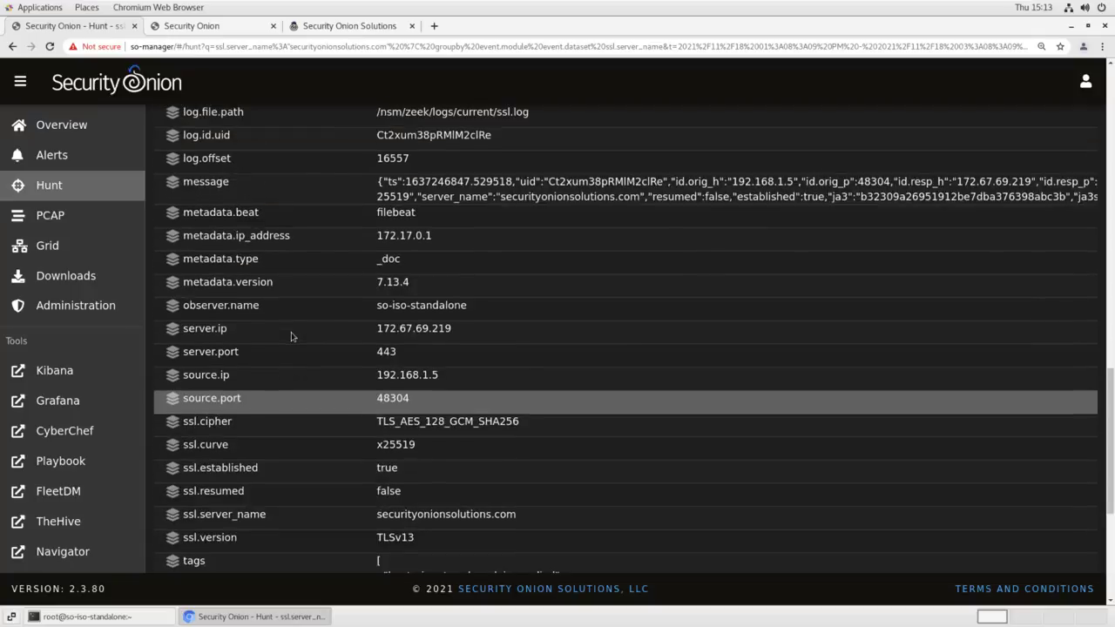
scroll("up", 3)
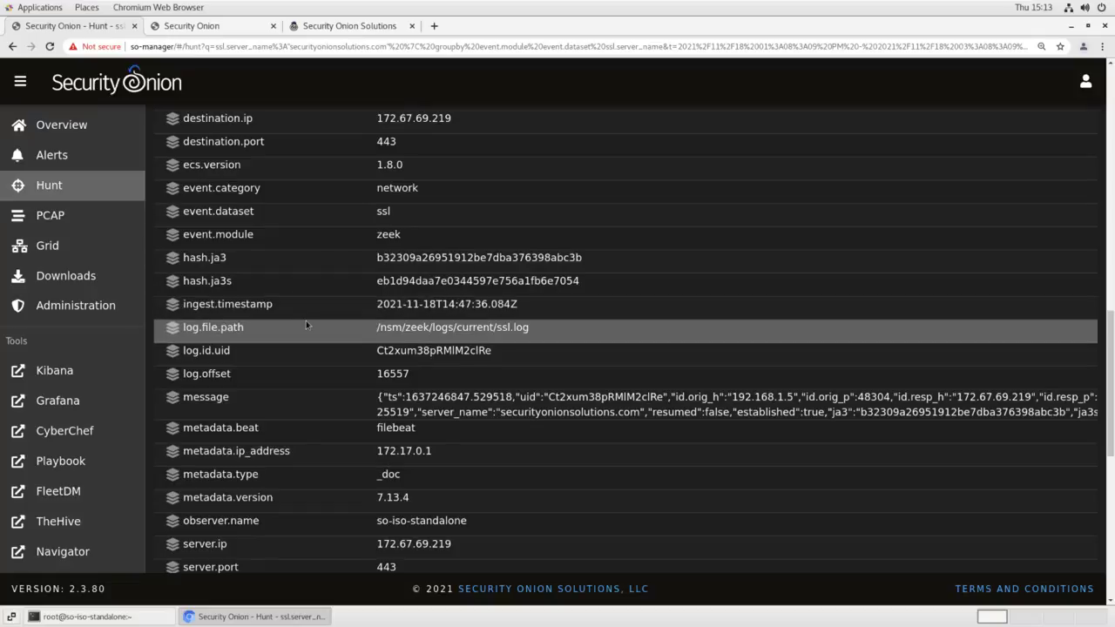
mouse_move(312, 325)
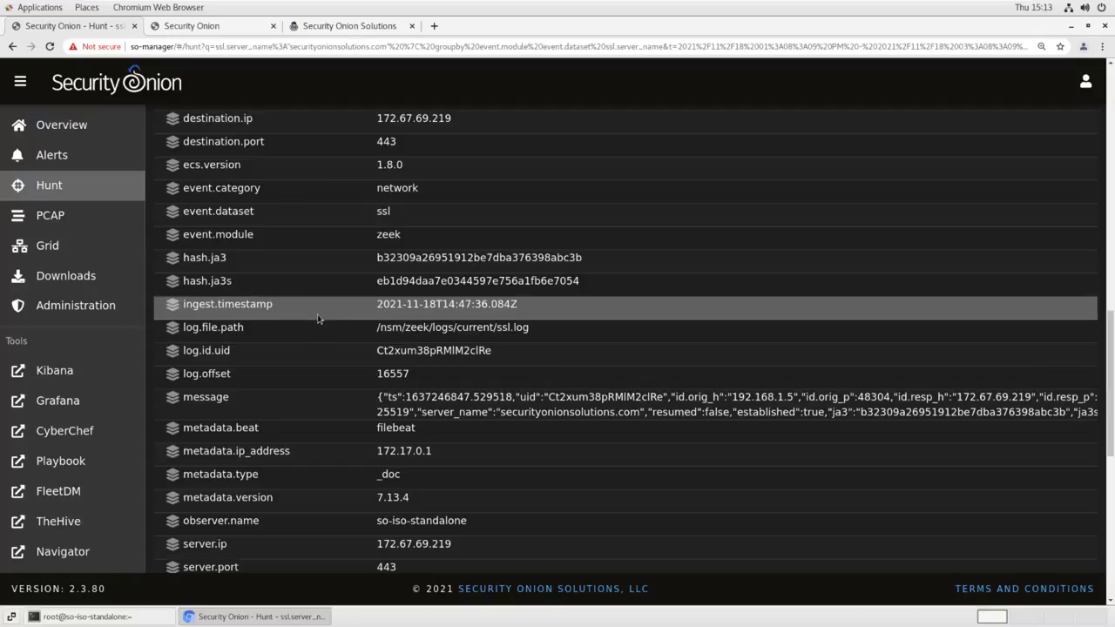
mouse_move(213, 25)
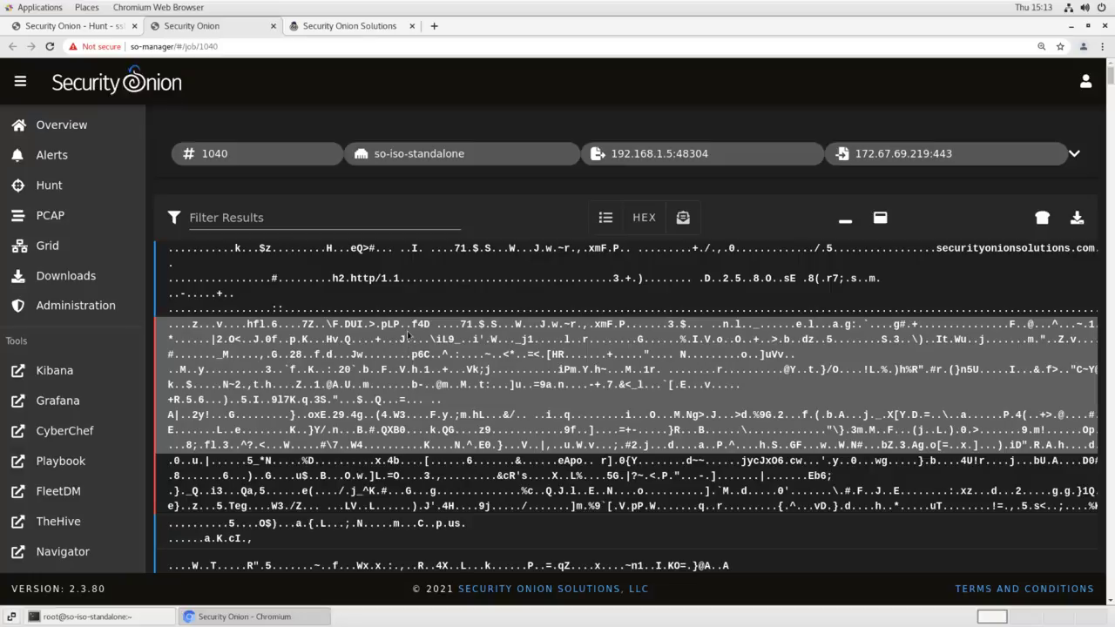
mouse_move(74, 26)
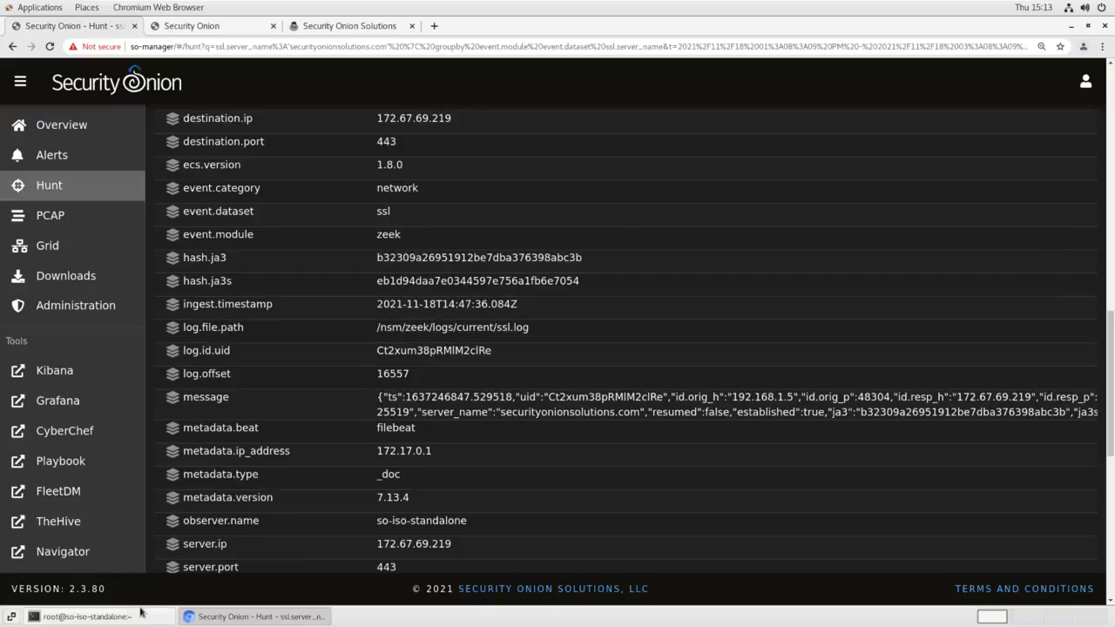
- In the root terminal, change into /opt/so/saltstack/local/pillar/ and begin opening global.sls in vi
left_click(78, 616)
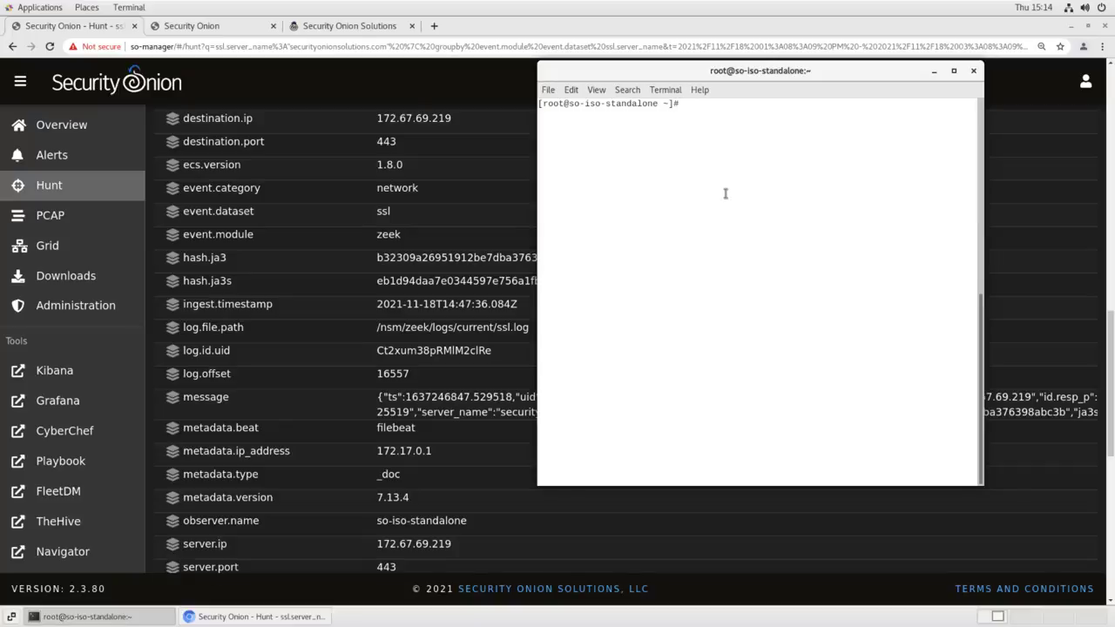
type("cd /opt/so/s")
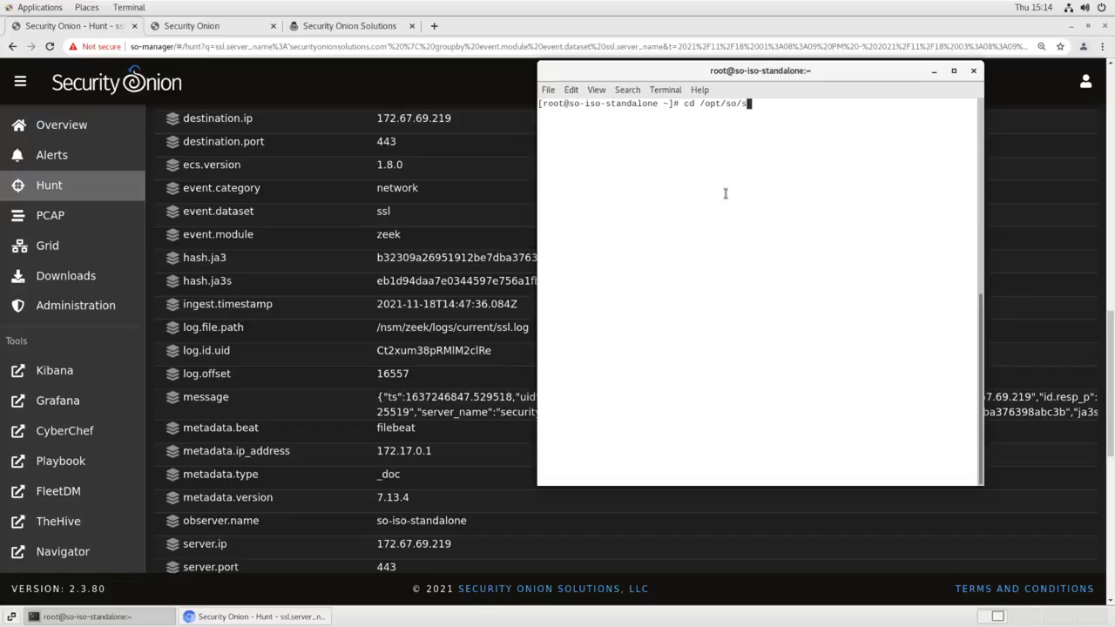
type("altstack")
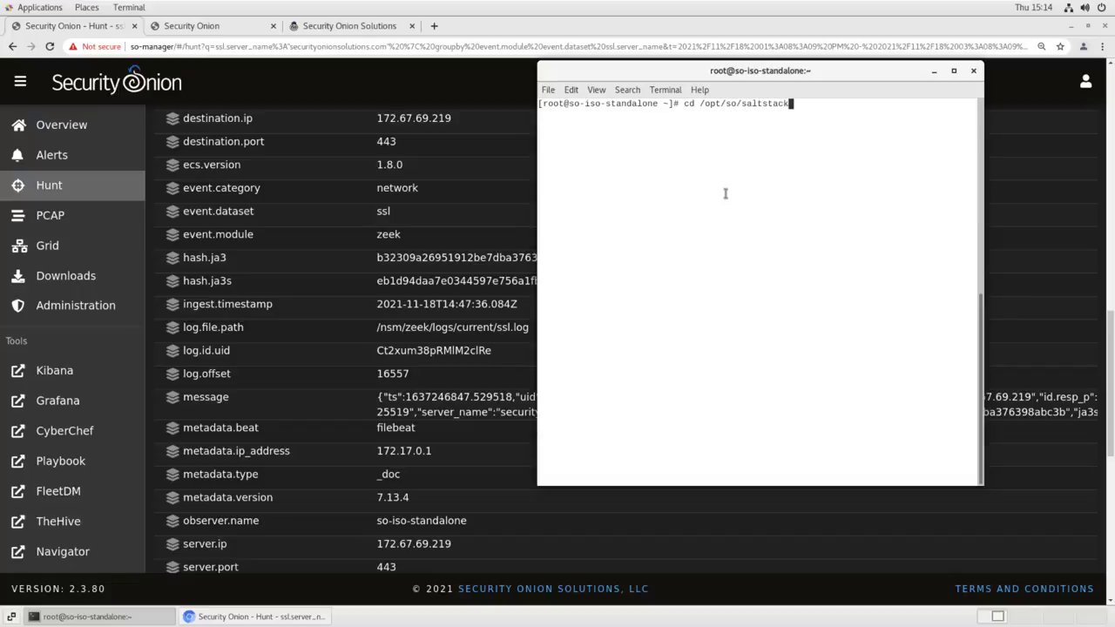
type("local/pillar/")
type("ls")
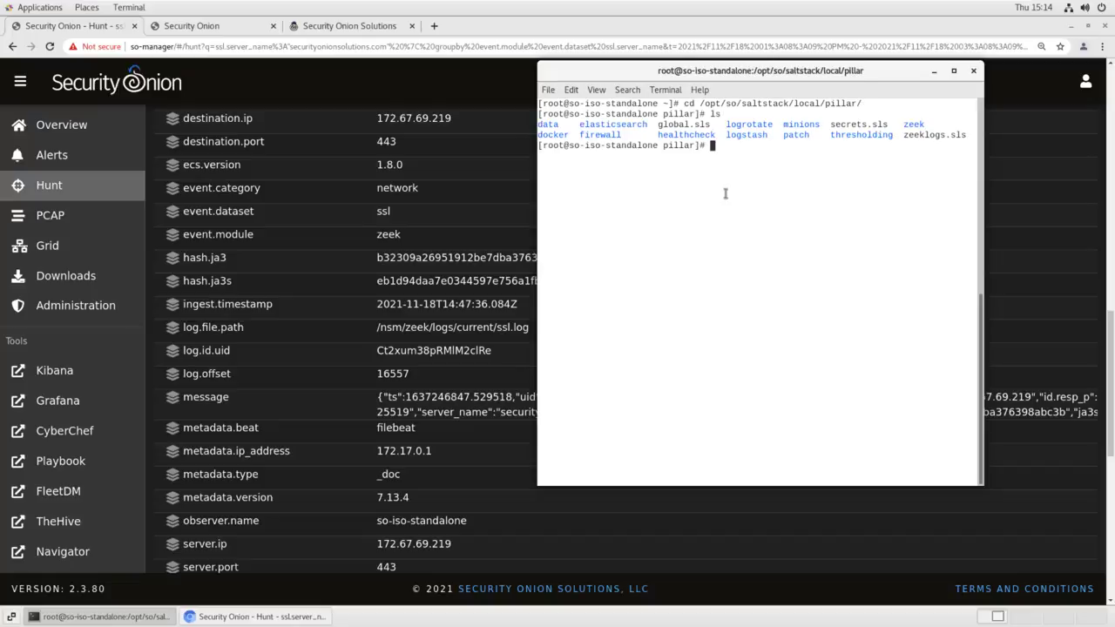
type("vi glob")
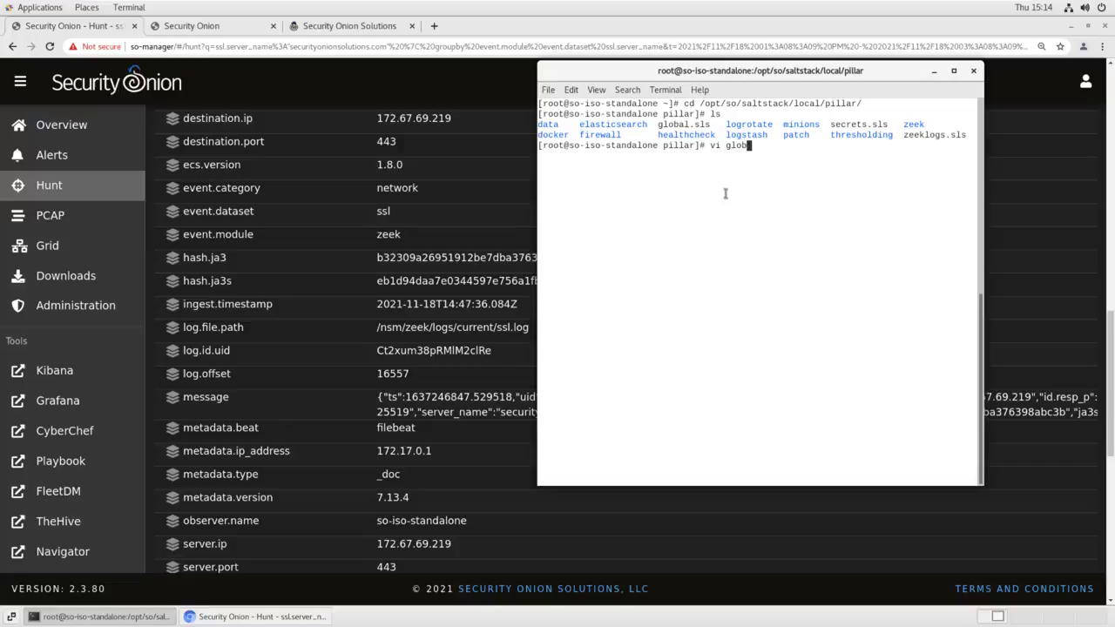
- Open global.sls and append a steno bpf exclusion rule for port 443, then save
key("Return")
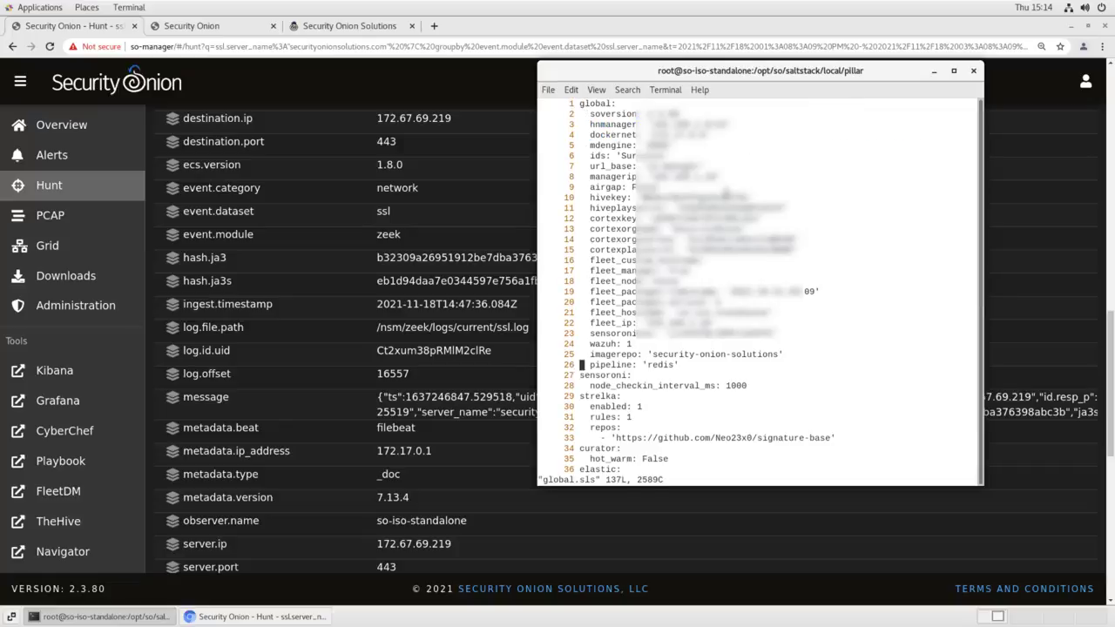
scroll("down", 3)
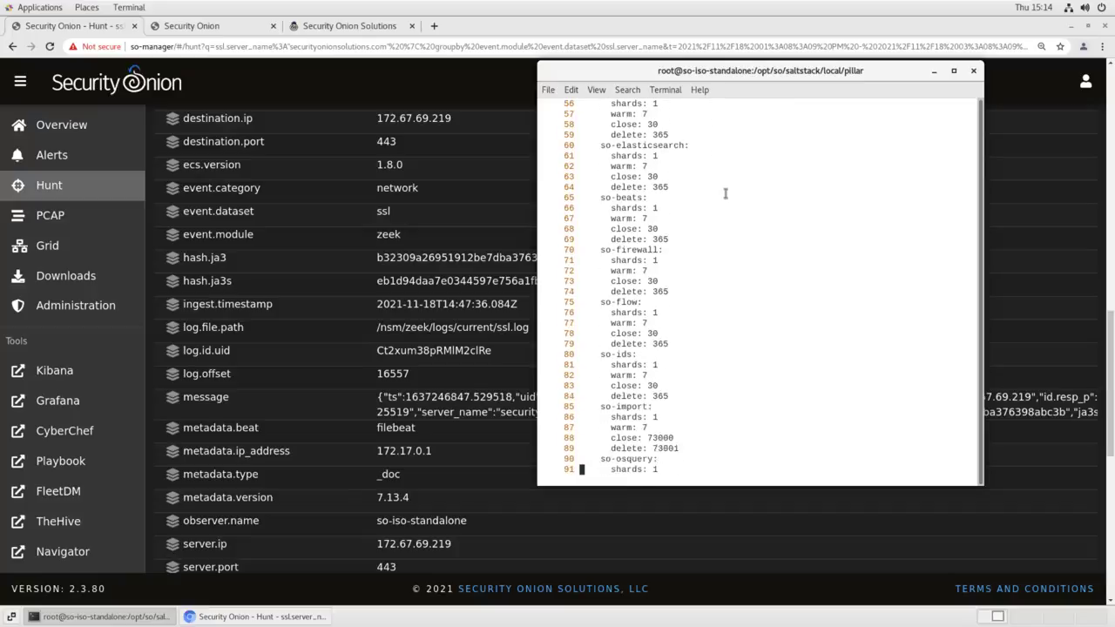
scroll("down", 3)
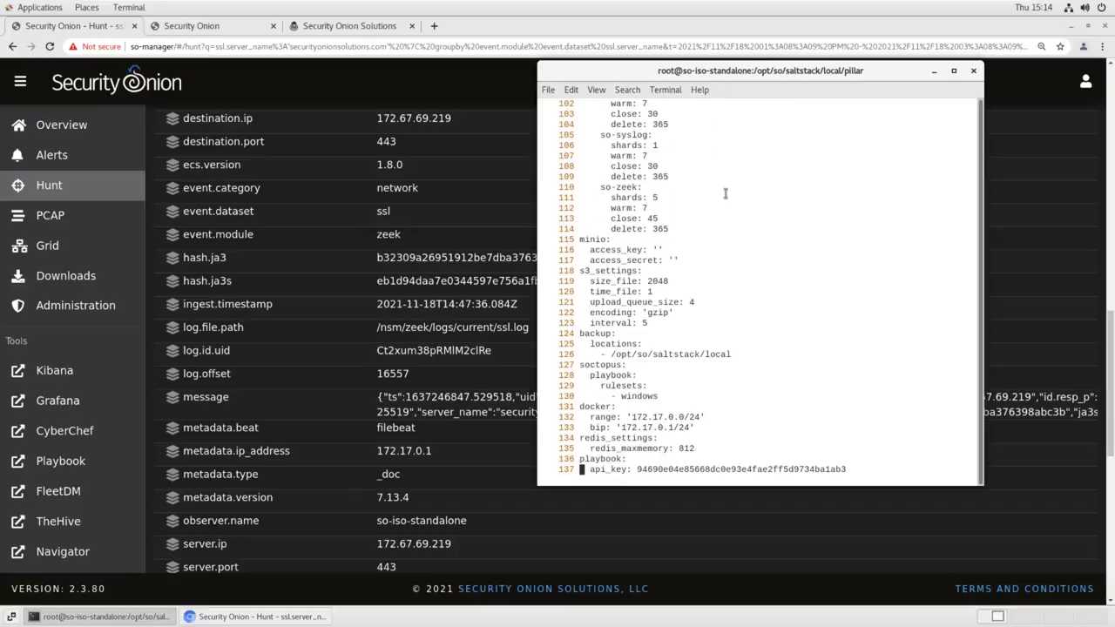
key("i")
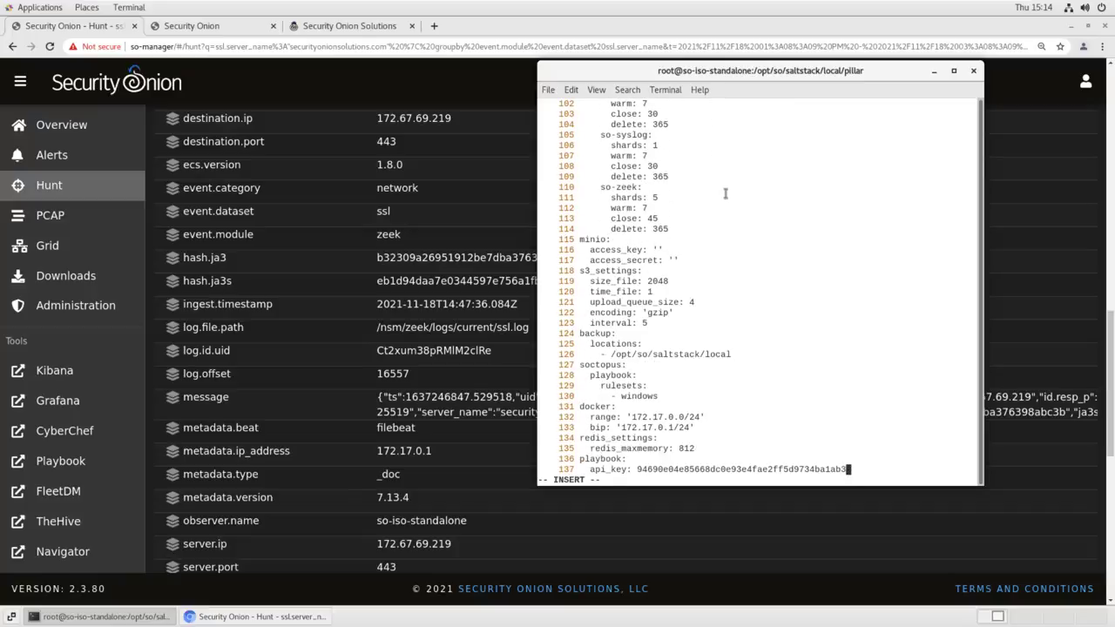
type("steno:")
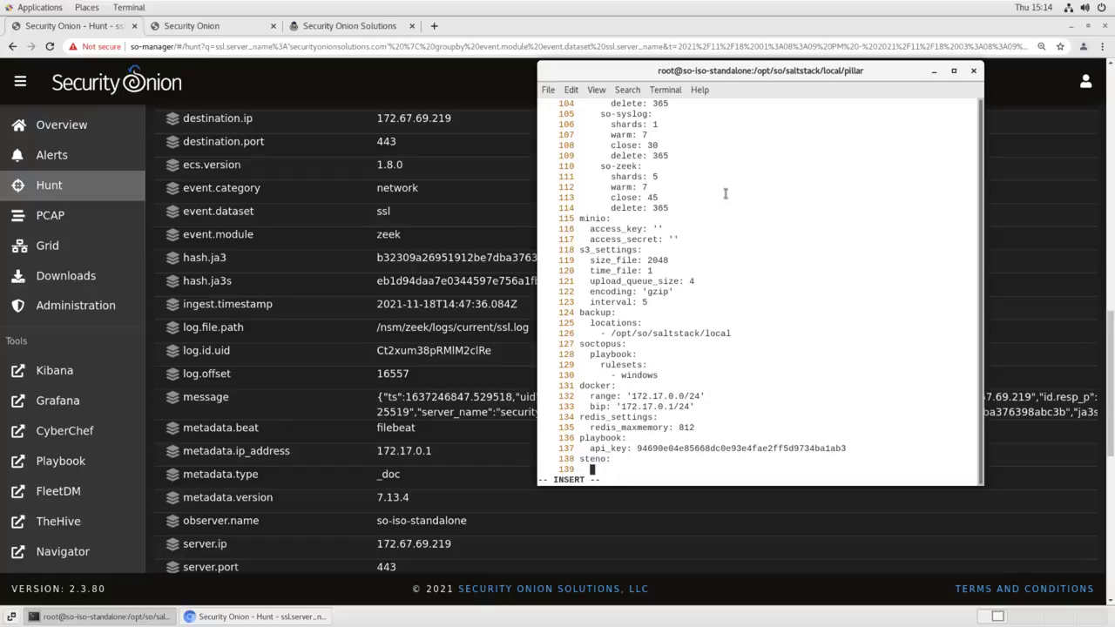
type("bpf:")
type("- not hos")
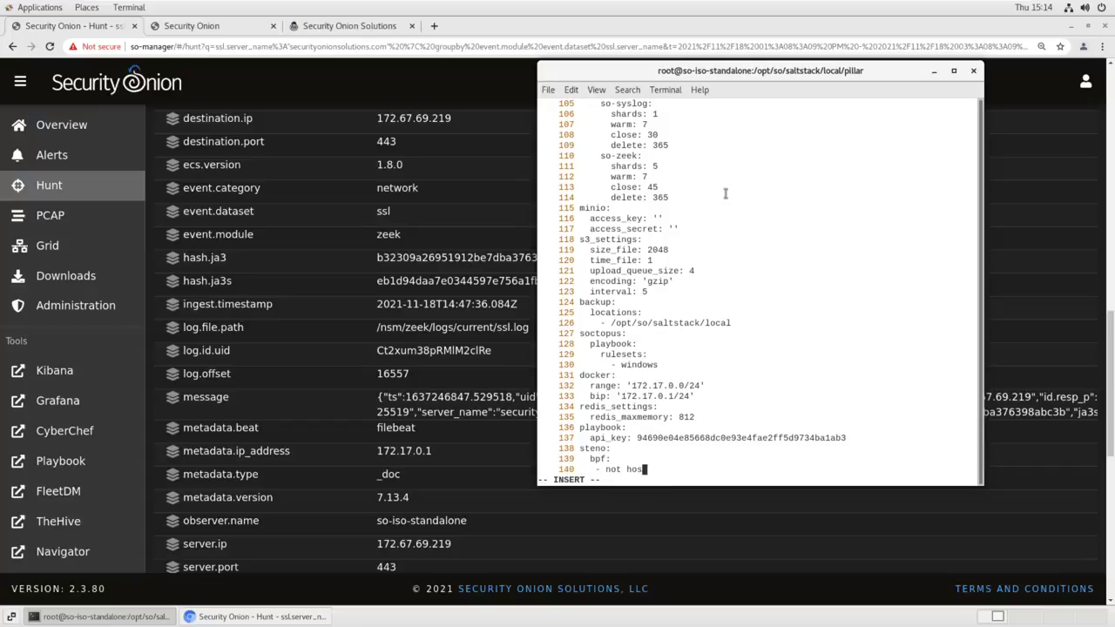
type("port 4")
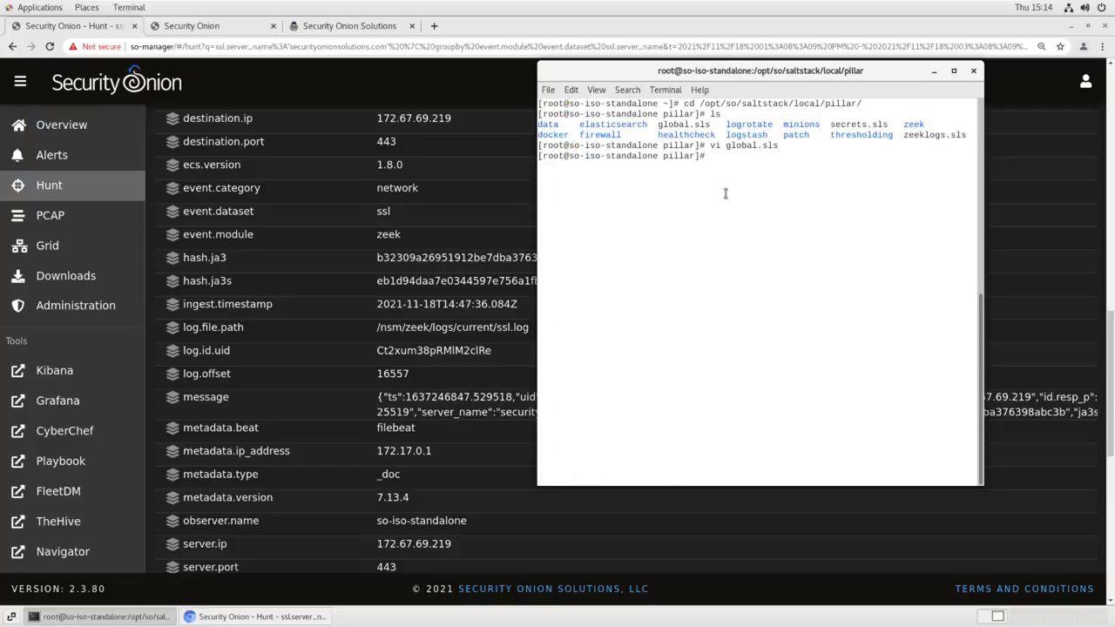
- Apply the pcap Salt state with salt-call state.apply pcap, all 13 states succeeding
type("salt-call state.apply pcap")
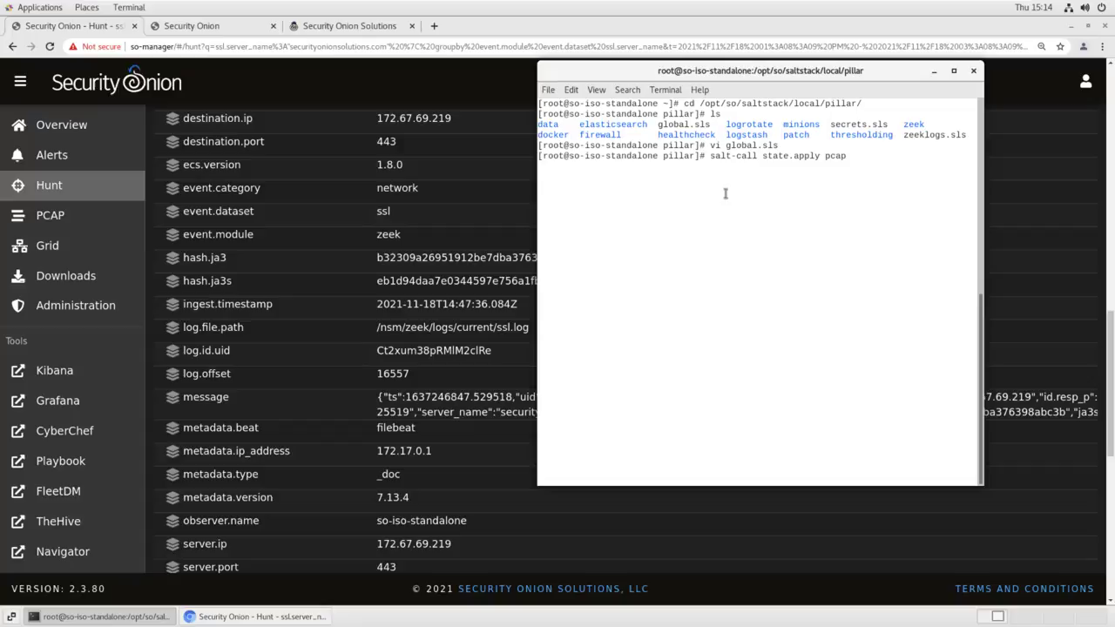
key("Return")
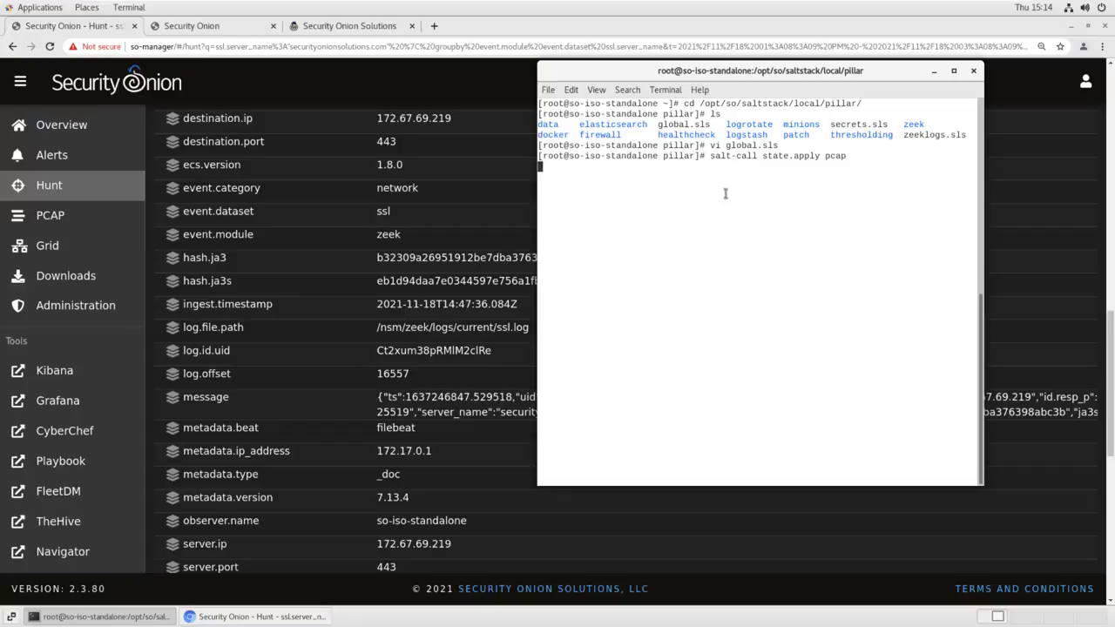
key("Return")
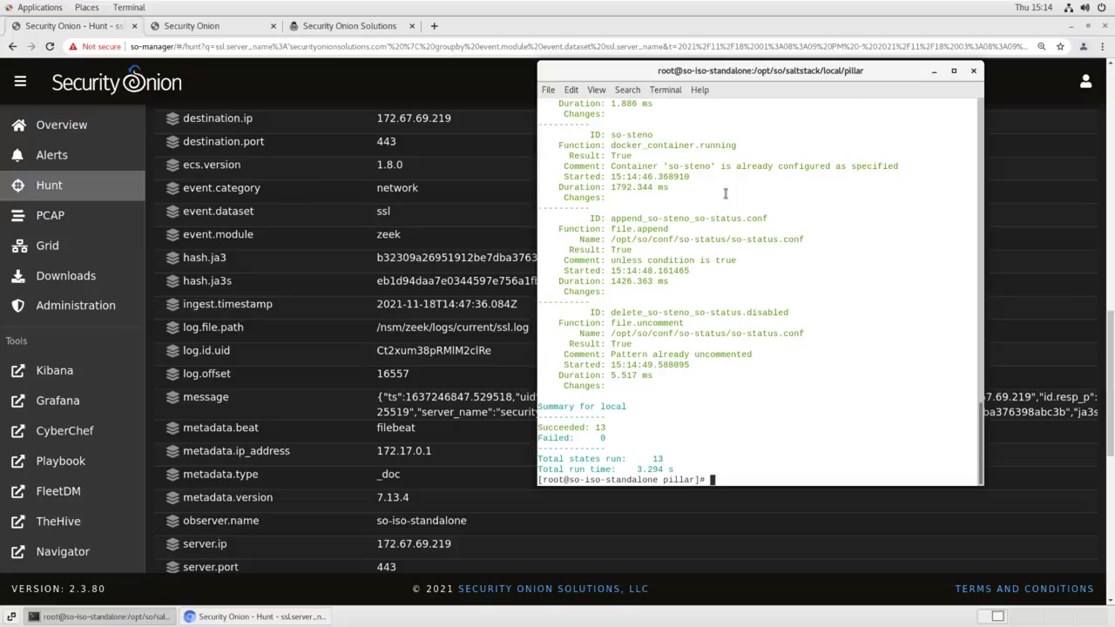
mouse_move(74, 26)
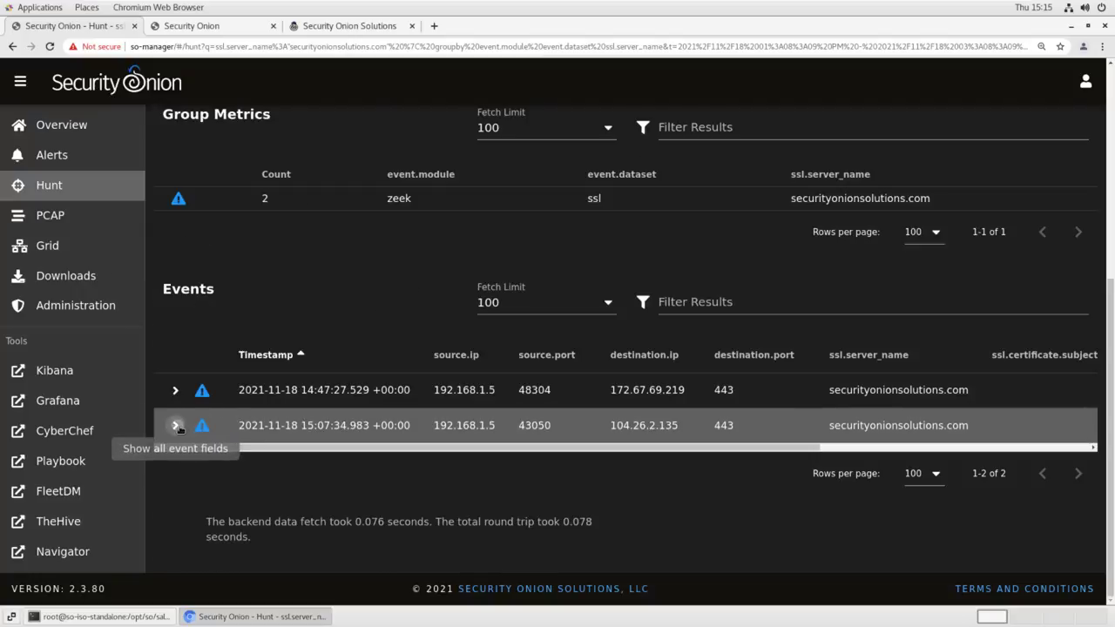
- Expand the 15:07:34 SSL event and request its PCAP, which shows no data available
left_click(175, 425)
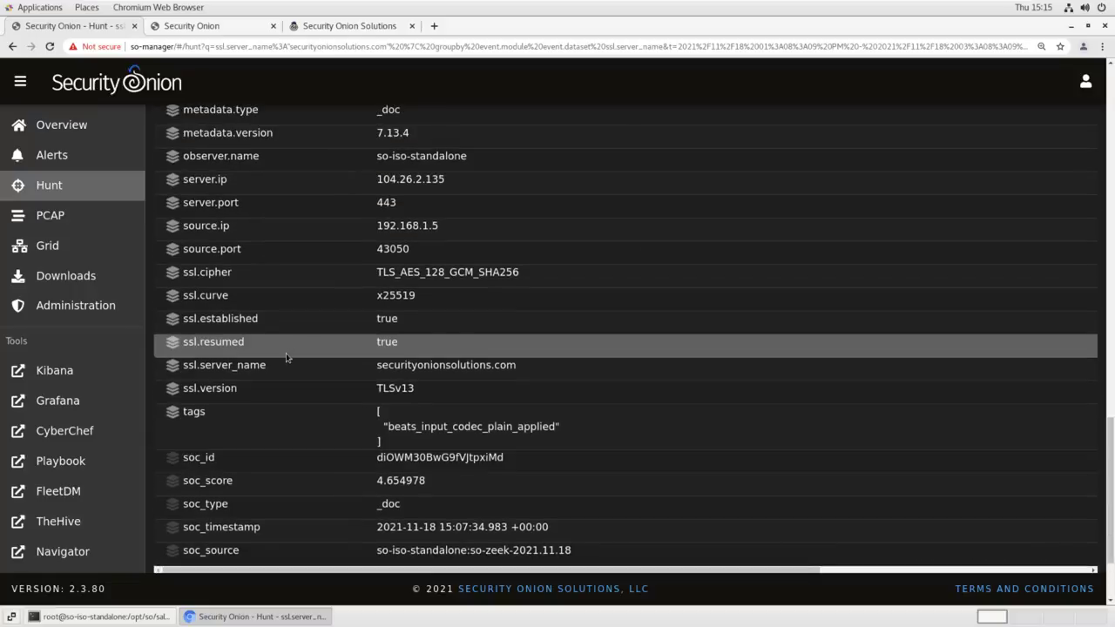
scroll("up", 3)
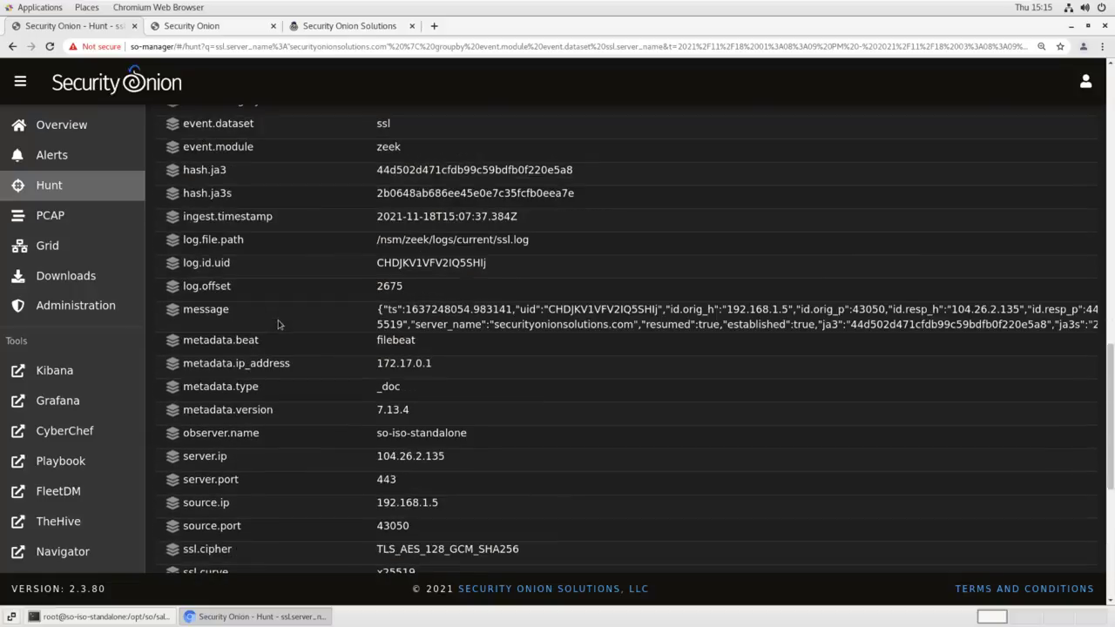
scroll("up", 3)
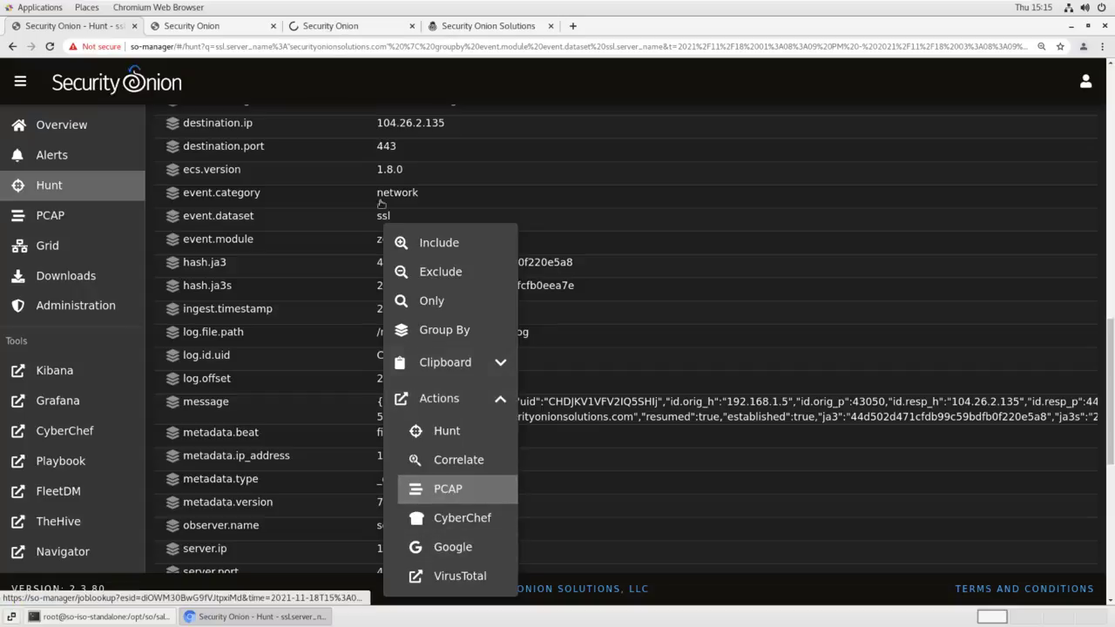
left_click(447, 488)
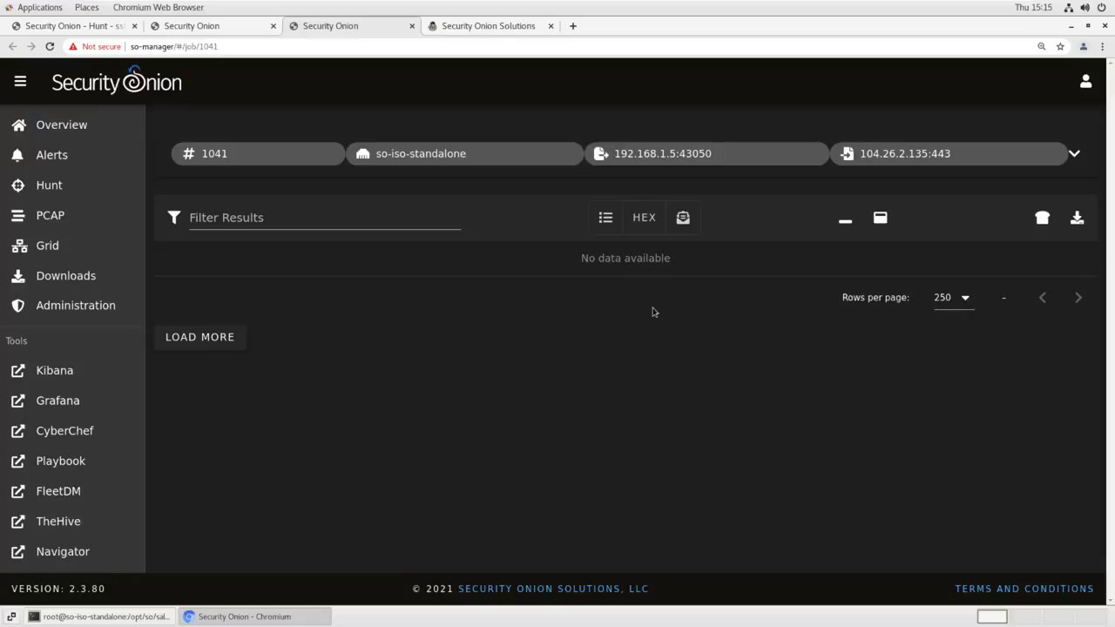
mouse_move(183, 609)
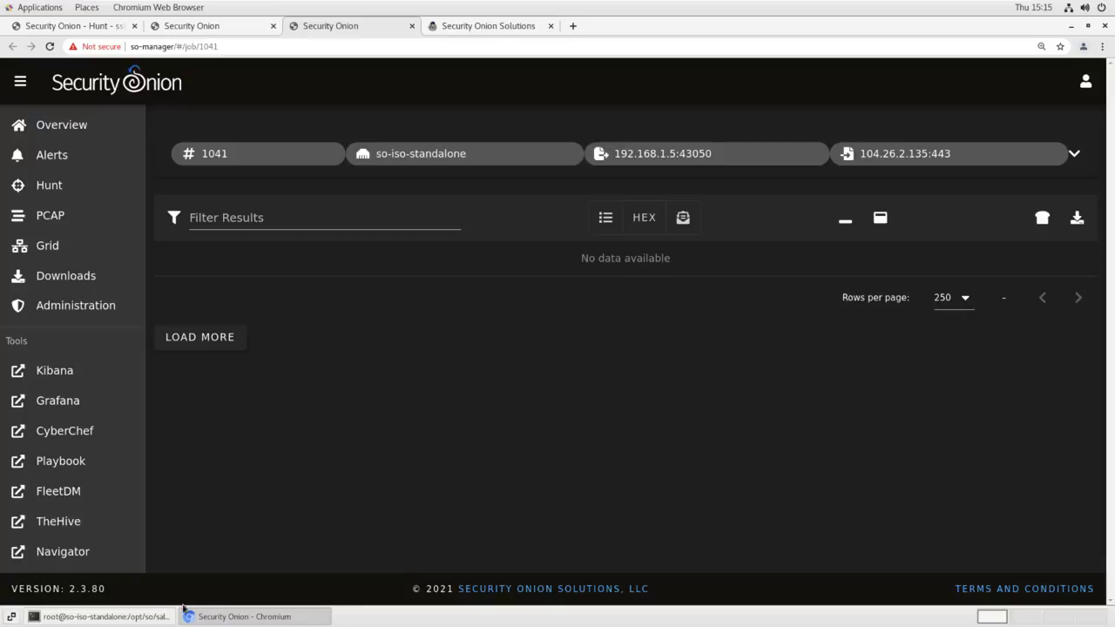
- Reopen global.sls in vi and start a steno bpf rule '- not port 443 &&'
left_click(103, 616)
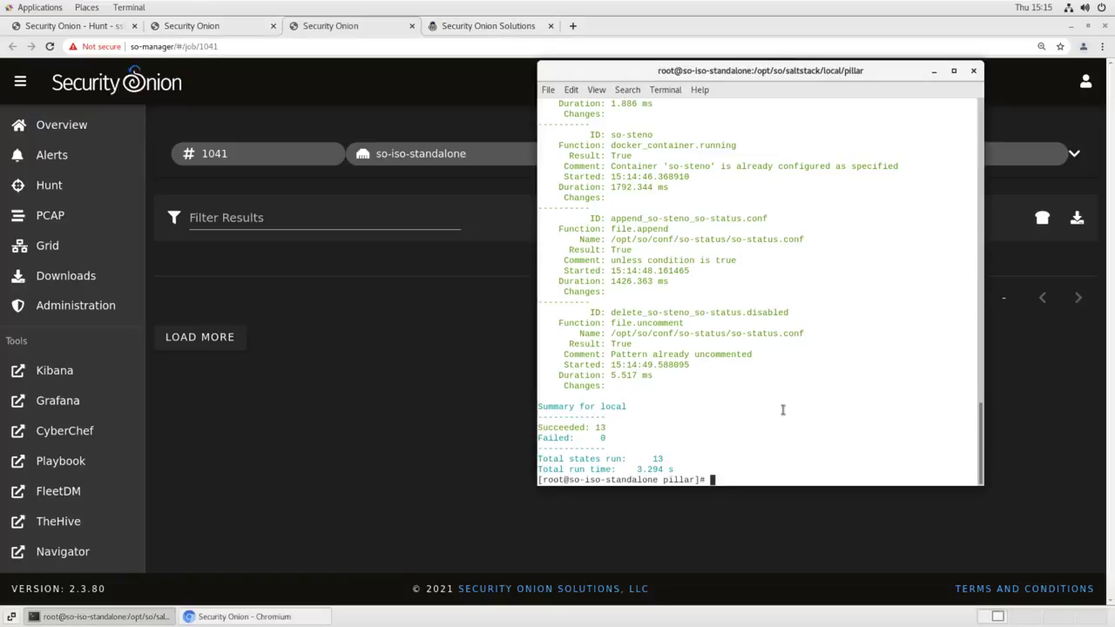
type("vi global.sls")
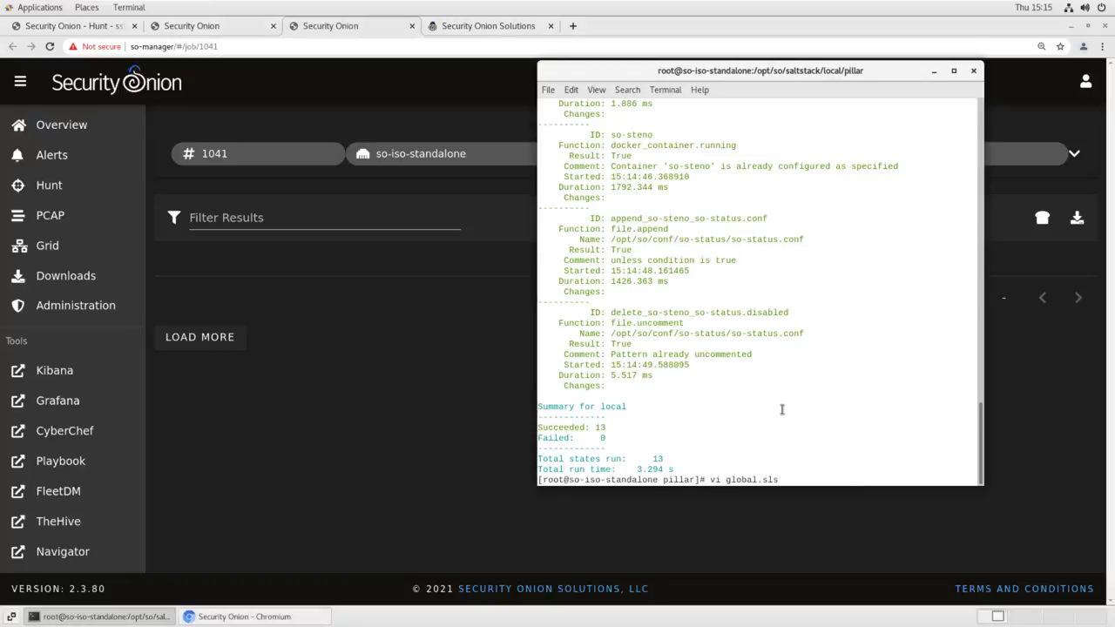
key("Return")
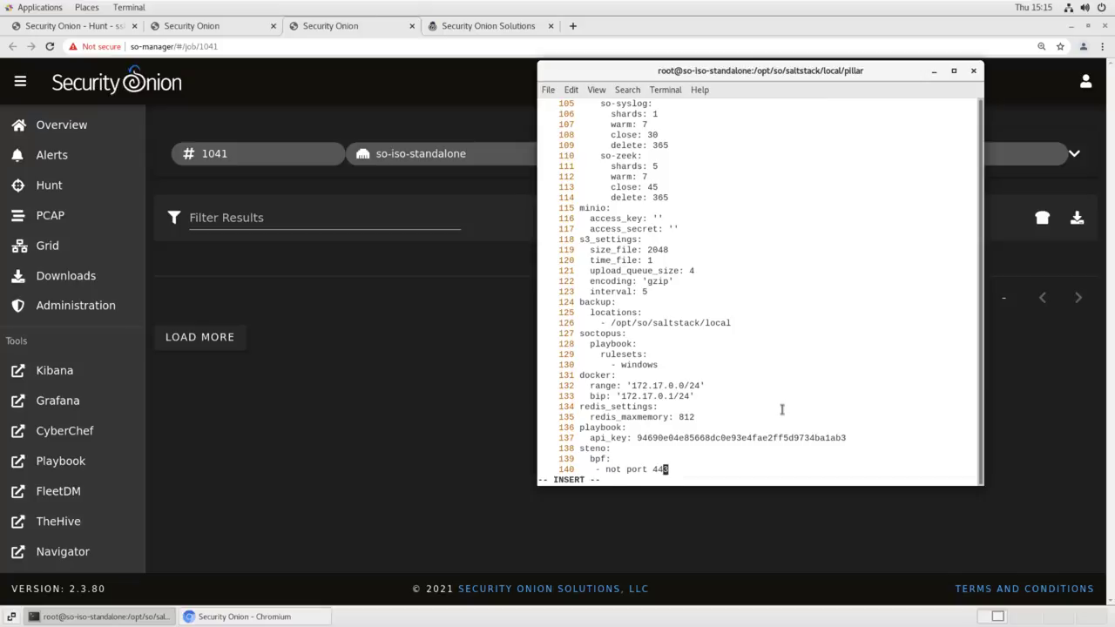
type("3")
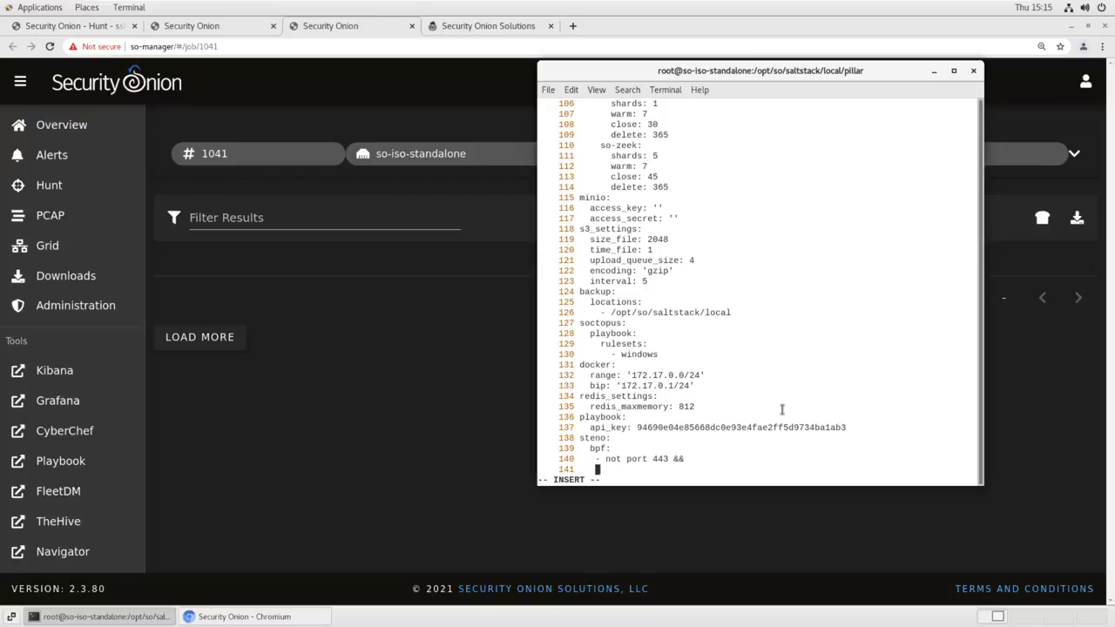
type("- not po")
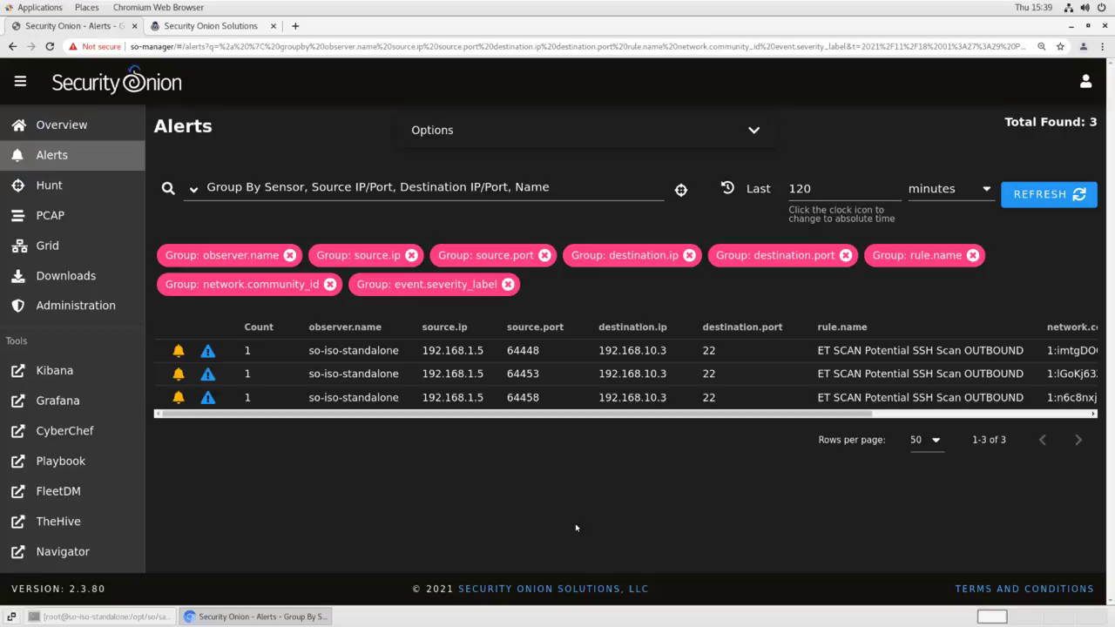
mouse_move(151, 605)
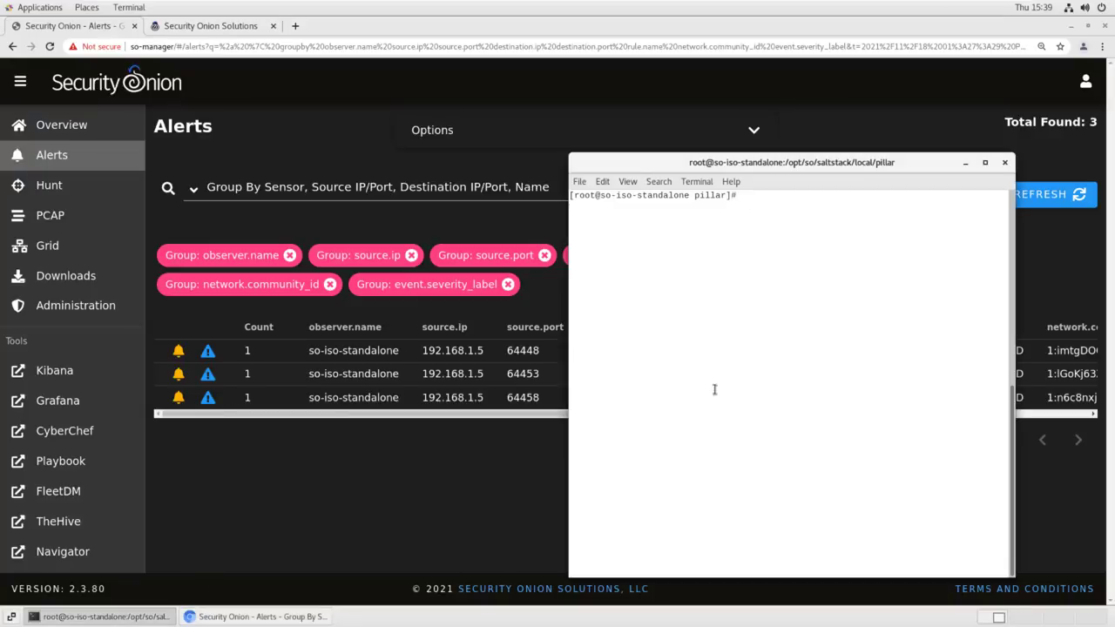
- Add '- not port 8443' under steno and a nids bpf '- not host 192.168…' exclusion
type("vi")
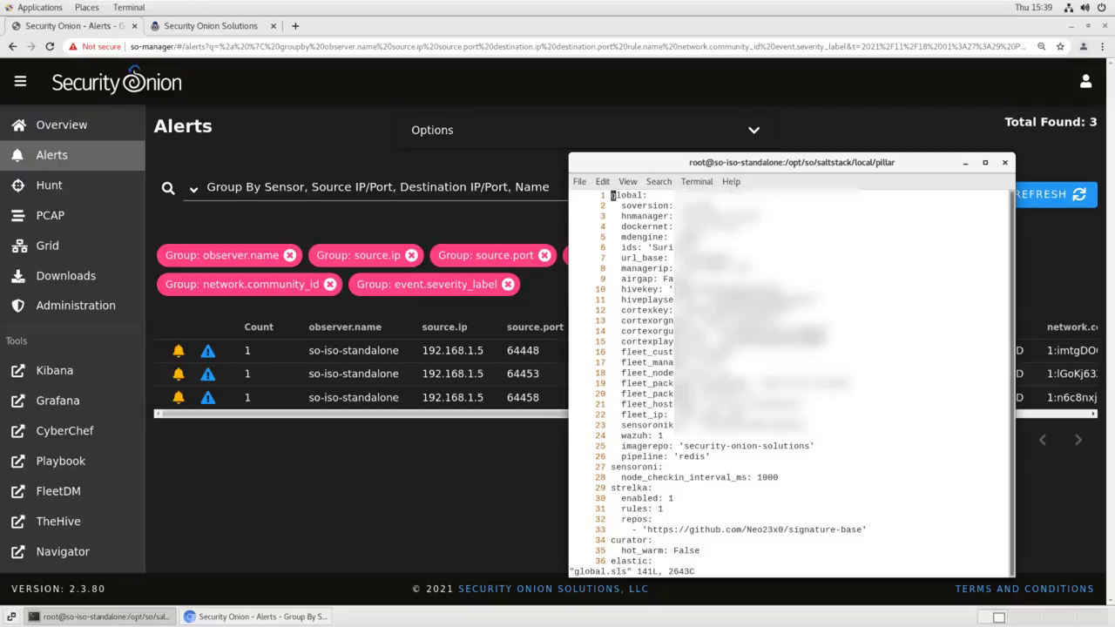
scroll("down", 3)
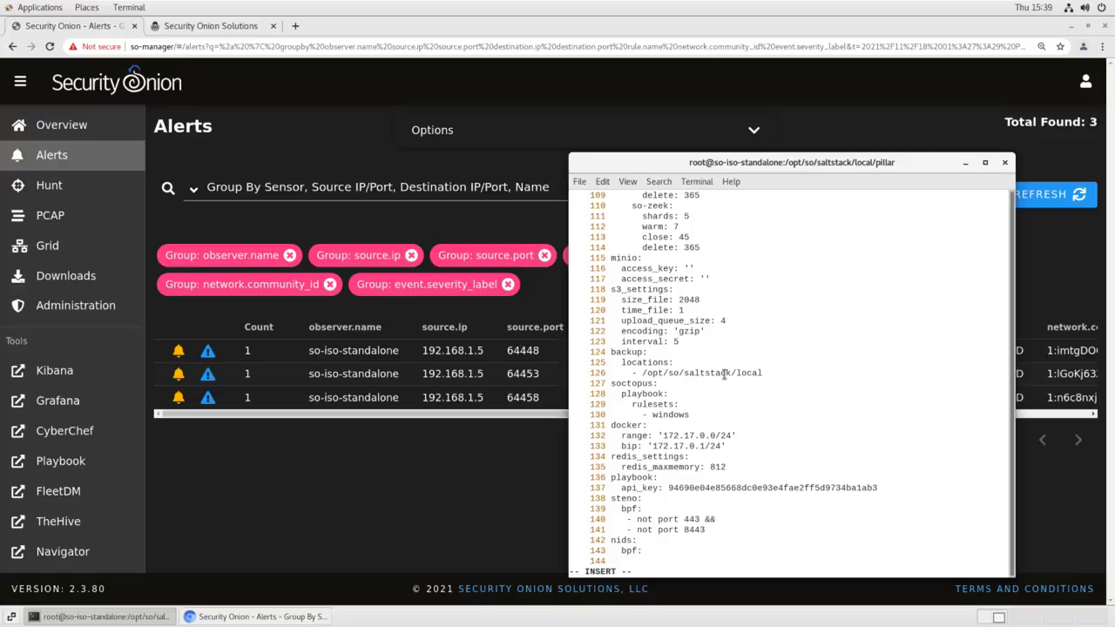
type("- not")
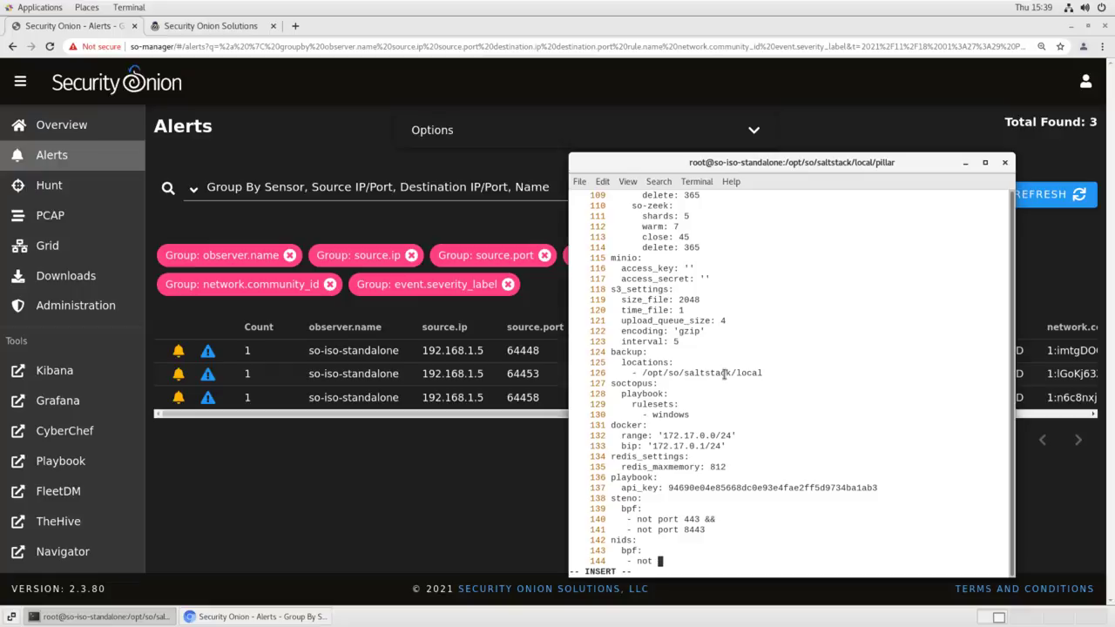
type("host 192.168")
type("so-suricata-")
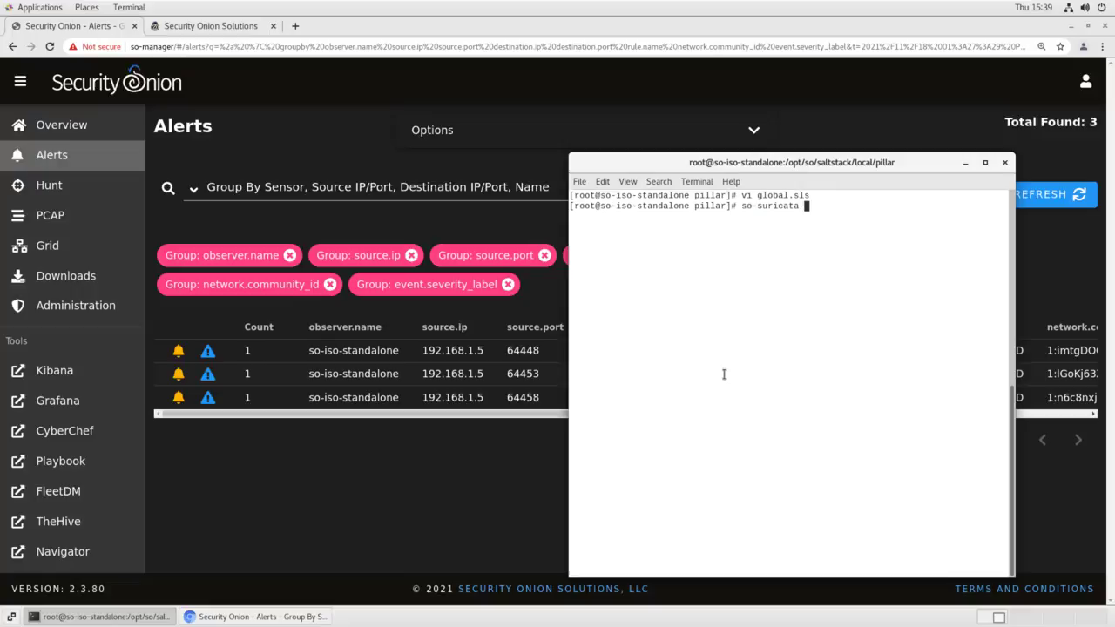
- Run the so-suricata service command so the nids rules take effect
key("Return")
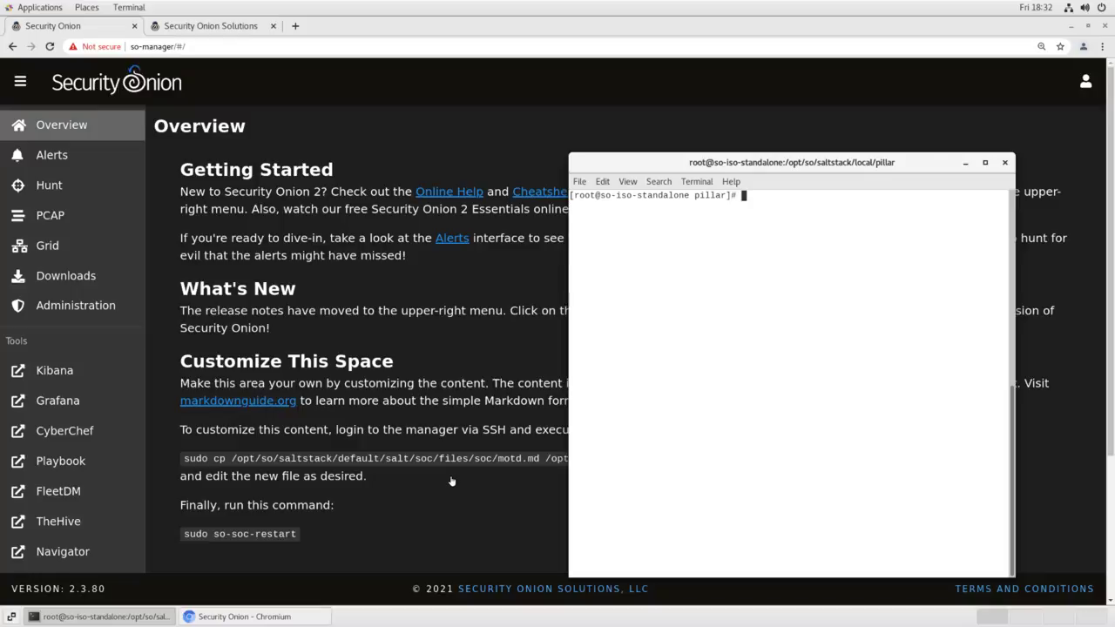
mouse_move(756, 302)
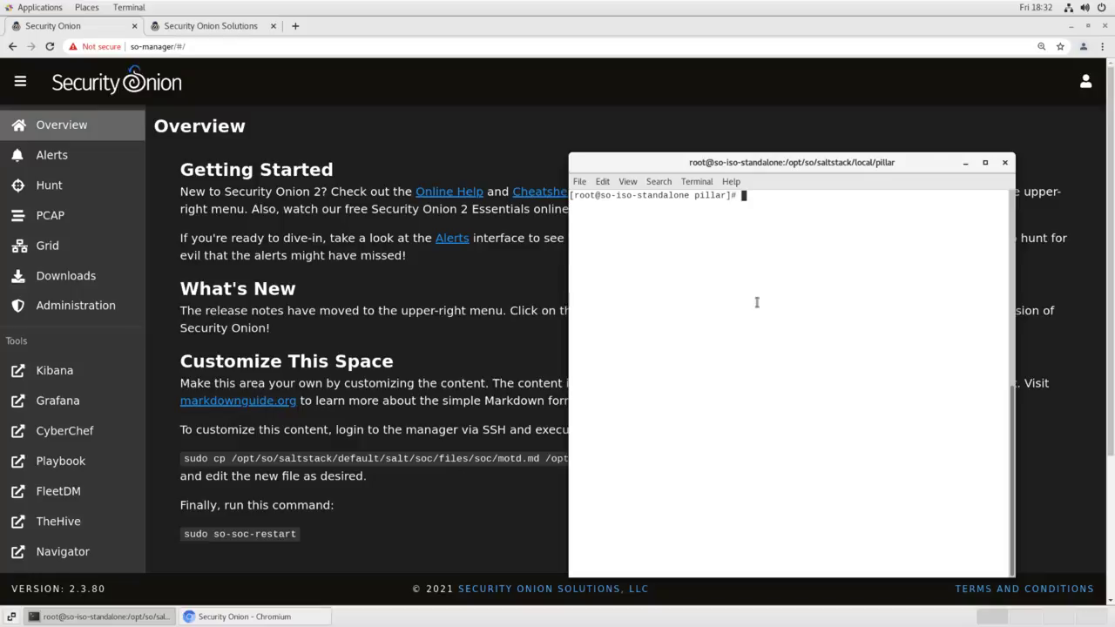
- Open global.sls and add '- not net 192.168.3.0/24' under both steno and nids
type("vi")
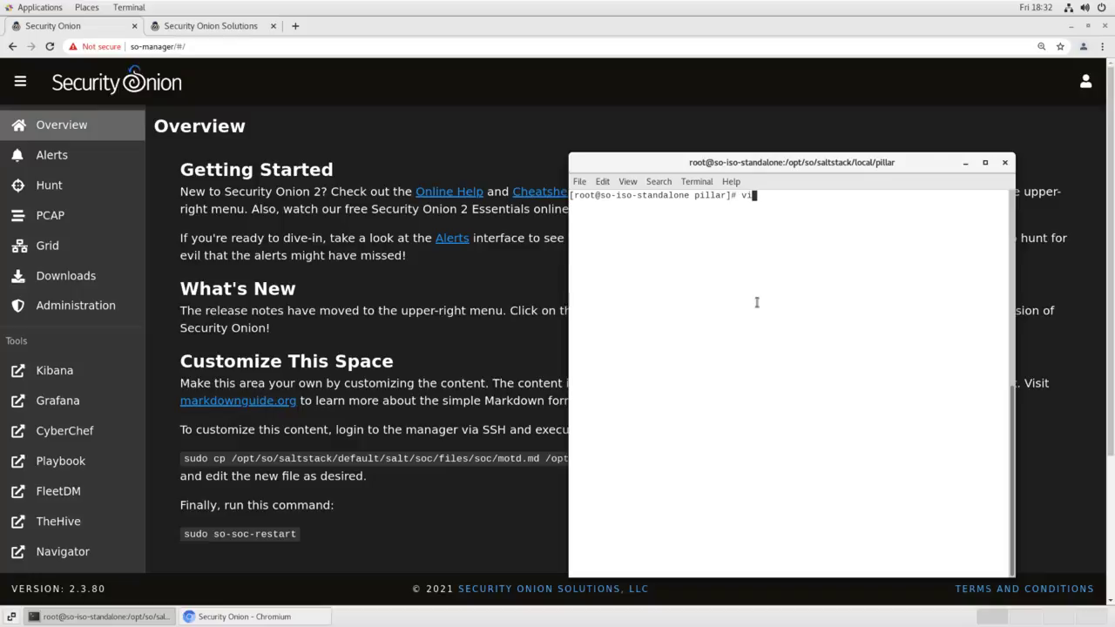
type("global.sls")
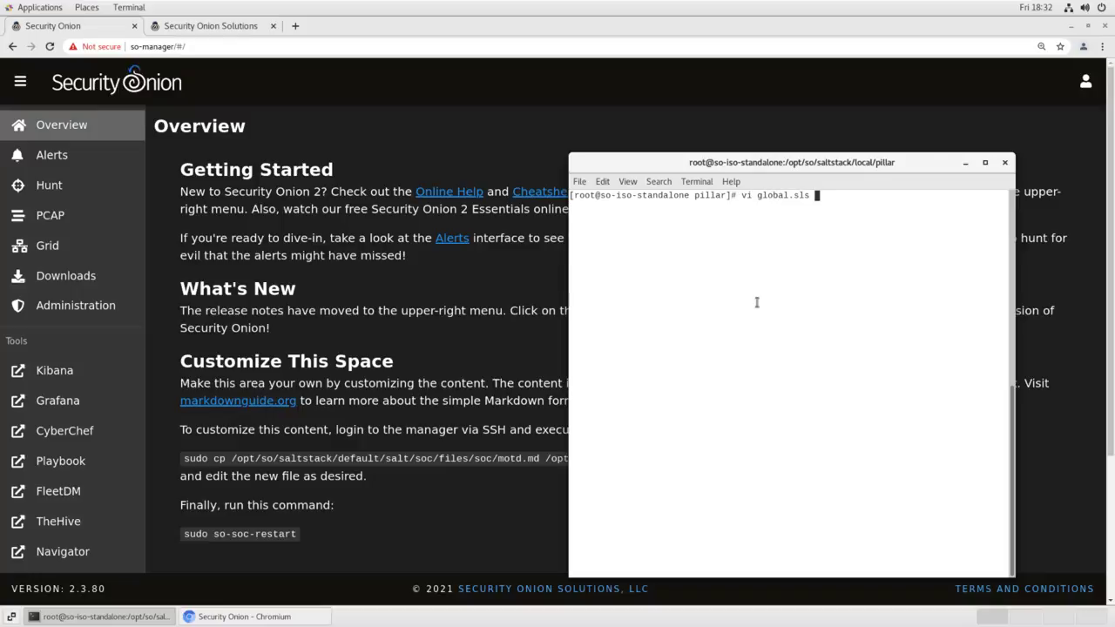
key("Return")
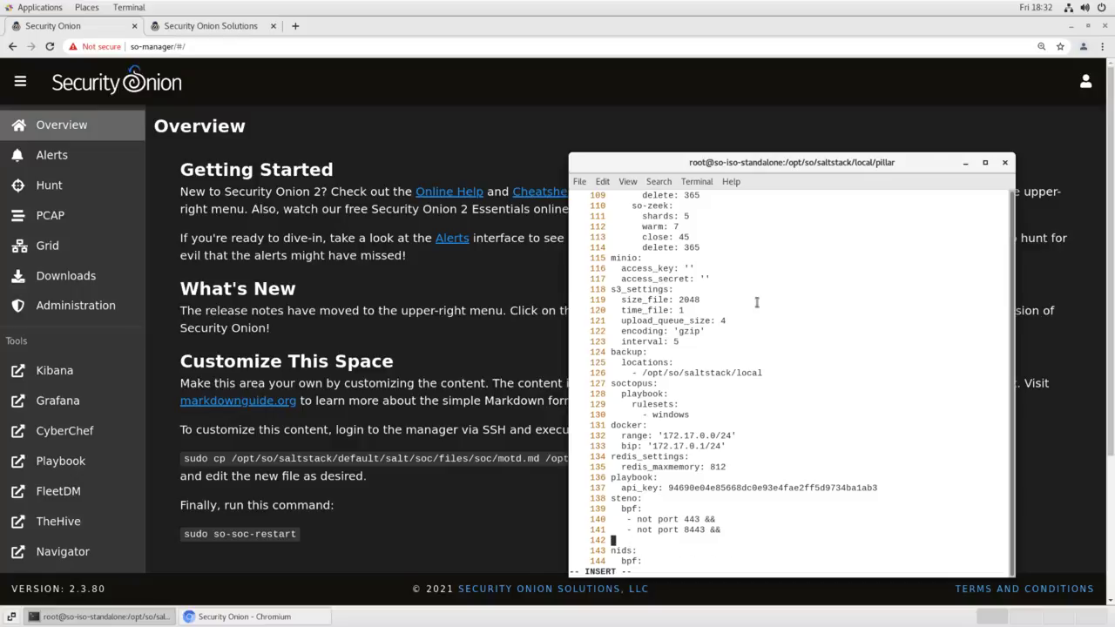
type("- not net 192.168.3.0/")
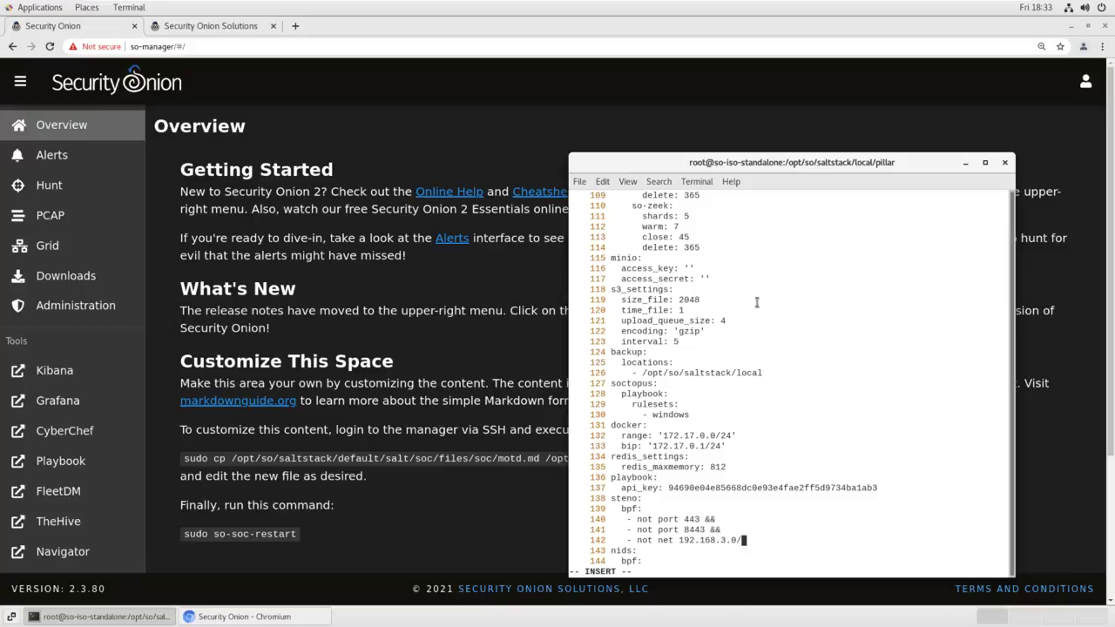
type("24")
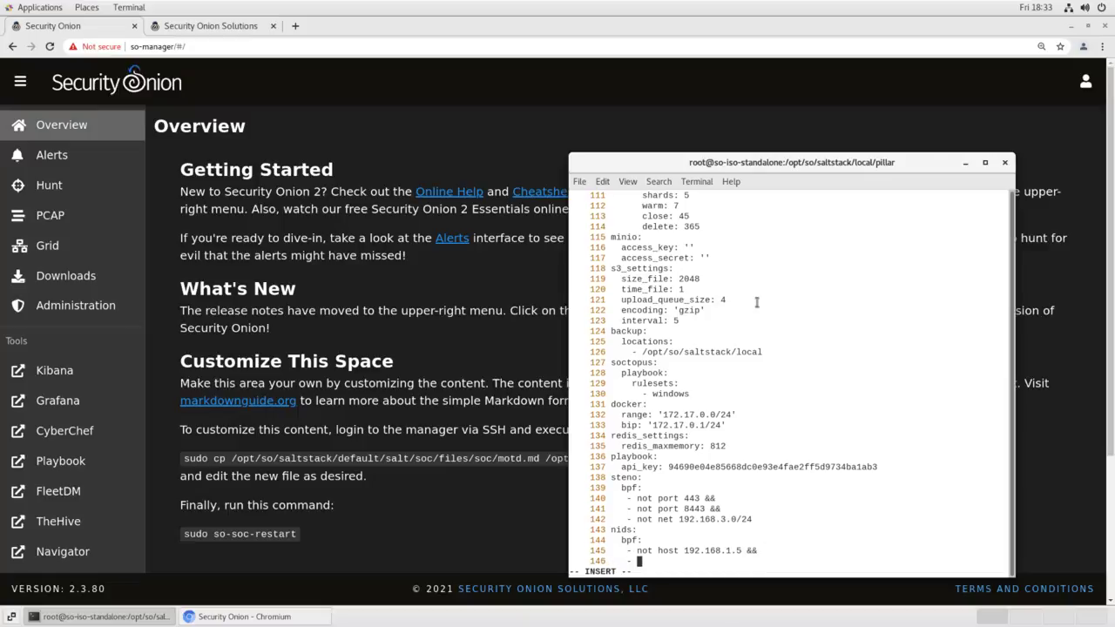
type("- not net")
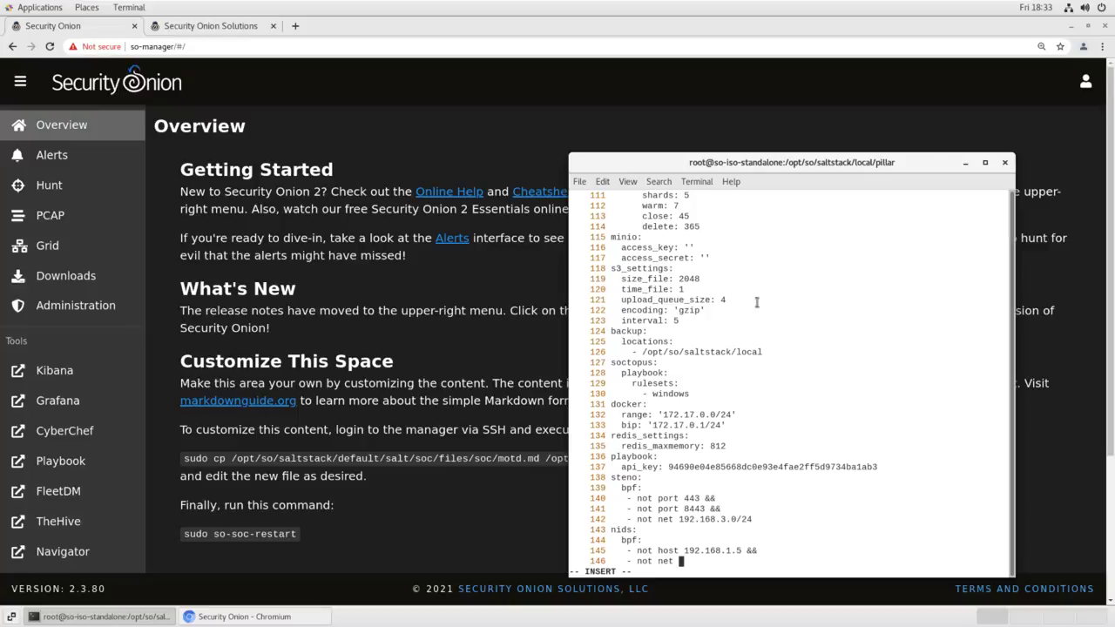
type("192.168.3.0/24")
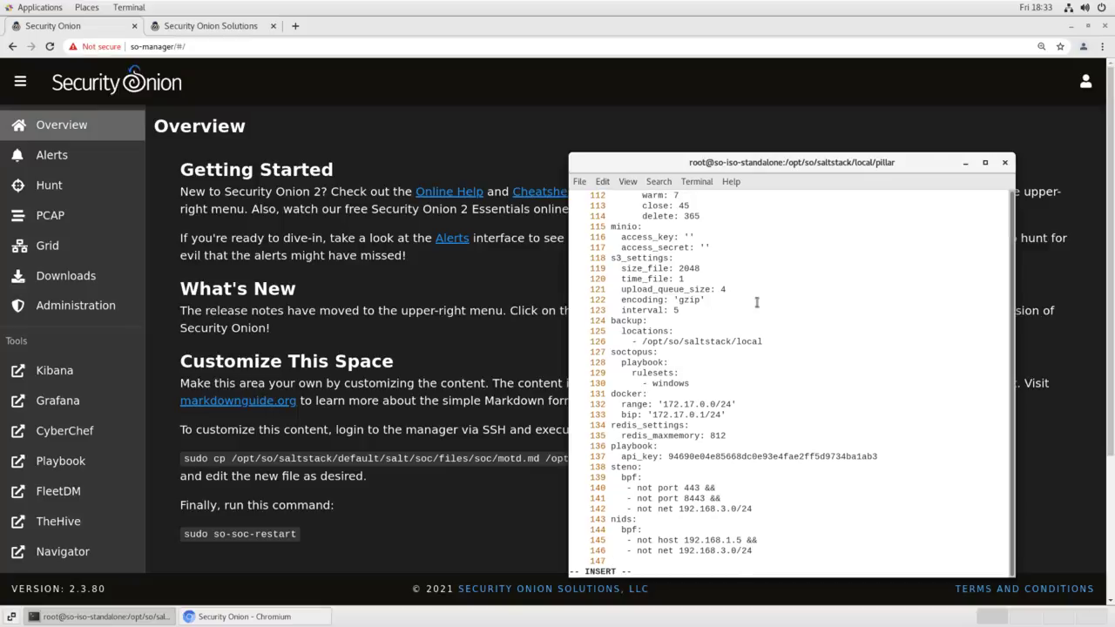
- Add a zeek bpf rule '- not net 192.168.3.0/24'
type("zeek:")
type("bpf:")
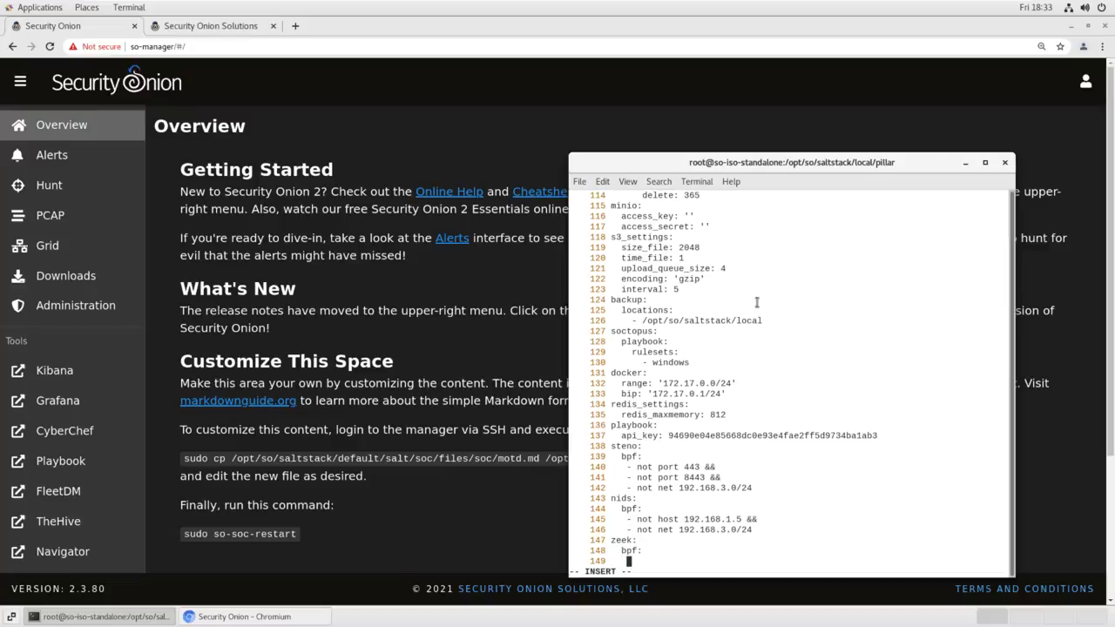
type("- not")
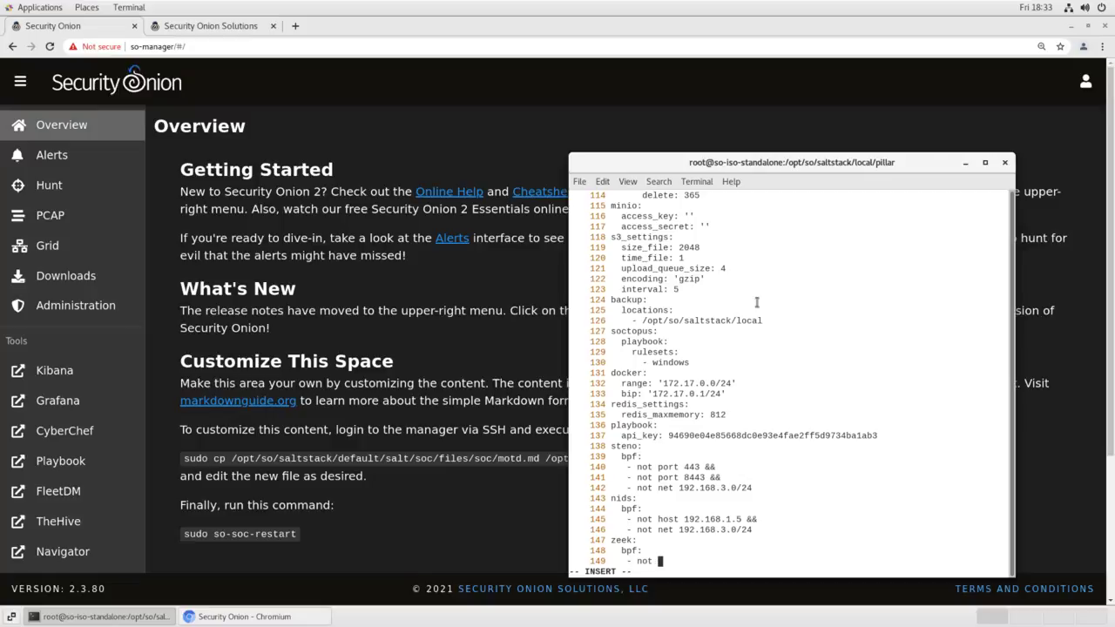
type("net 192.168")
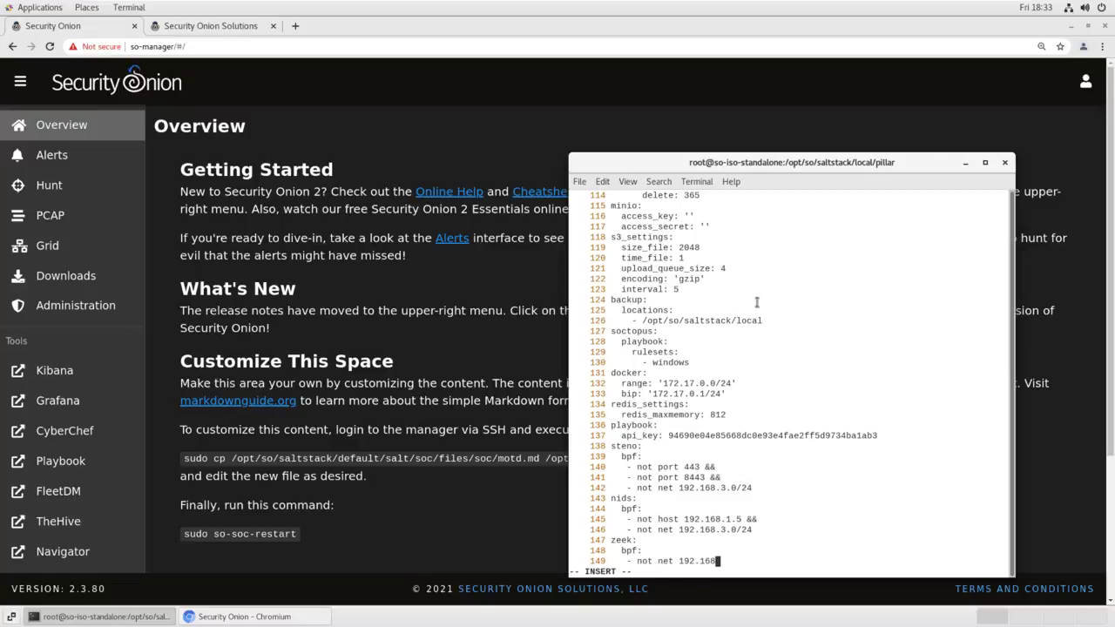
type(".3.0/")
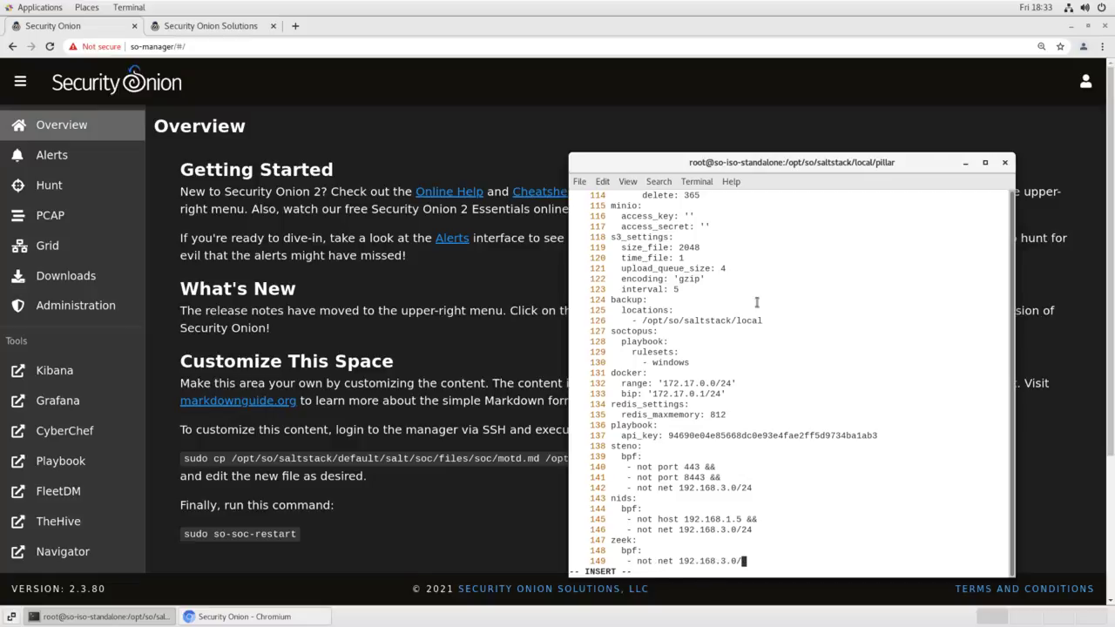